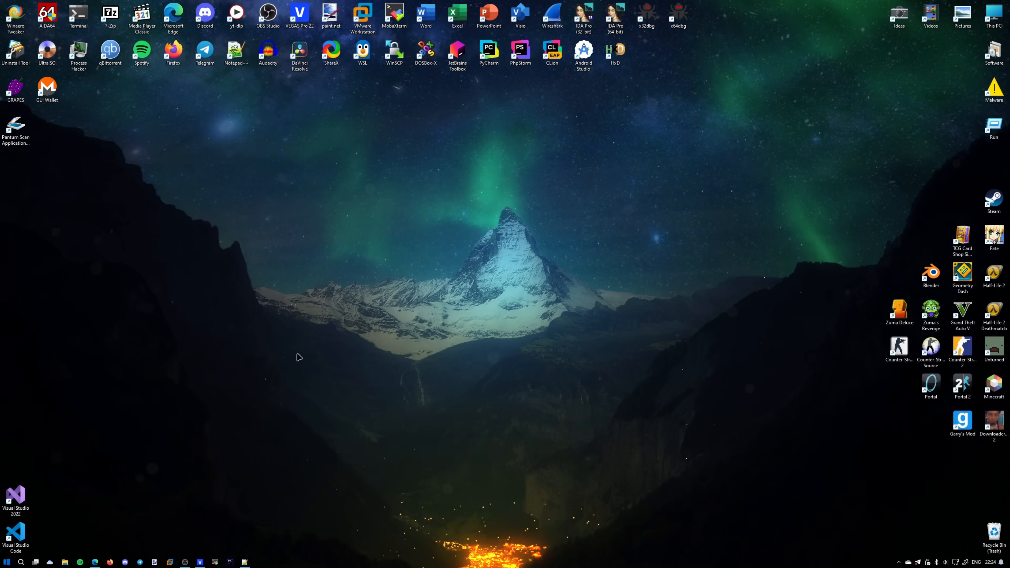
{"action": "mouse_move", "coordinate": [612, 226]}
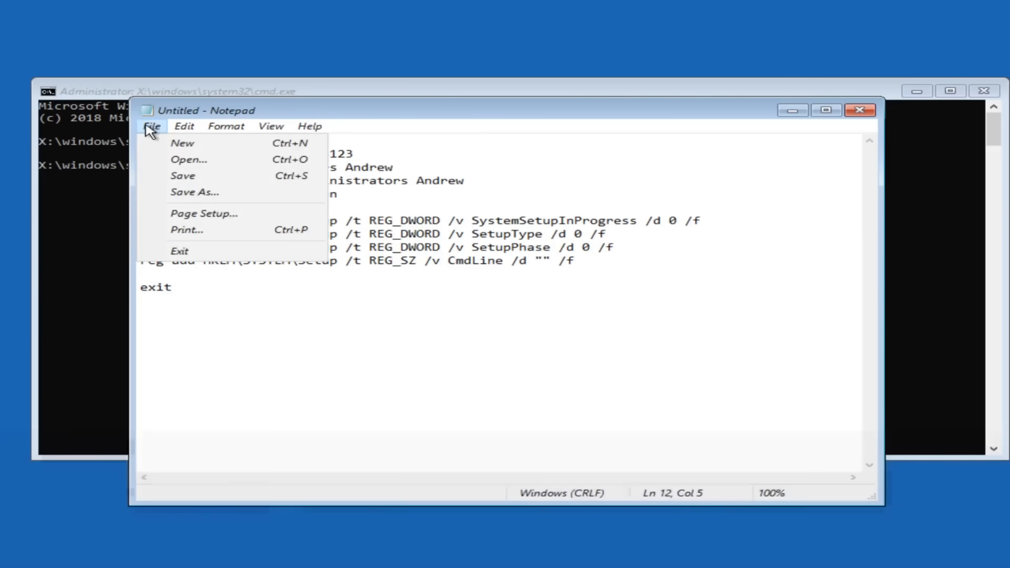
Begin Save As and browse from This PC into Local Disk (C:) and its Windows folder.
{"action": "left_click", "coordinate": [194, 193]}
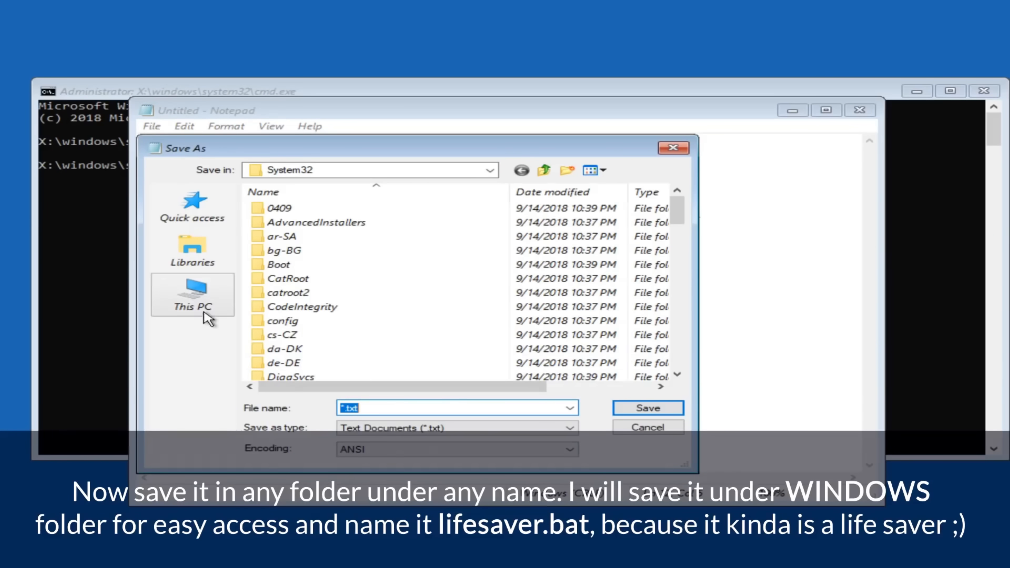
{"action": "left_click", "coordinate": [192, 293]}
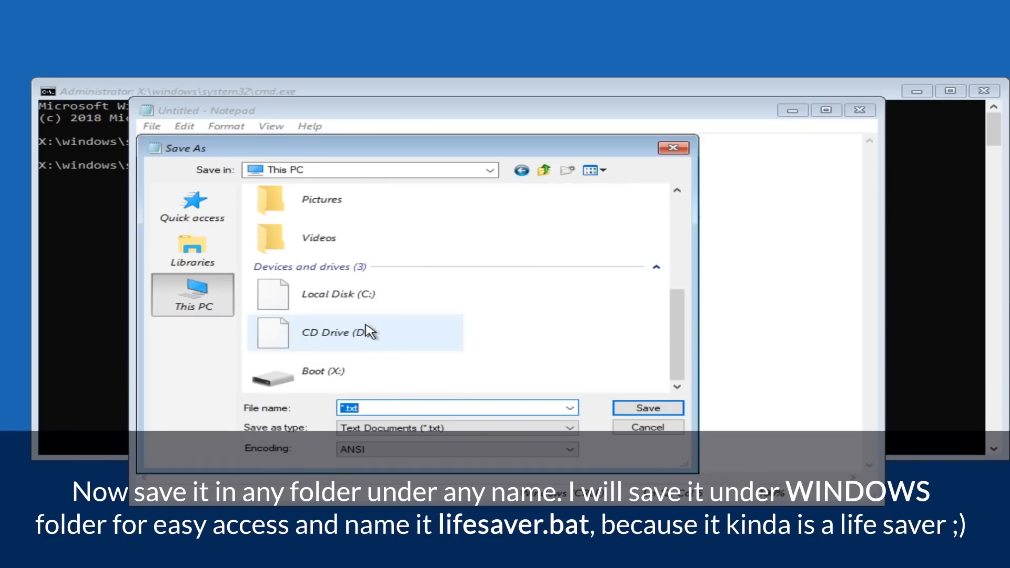
{"action": "double_click", "coordinate": [329, 294]}
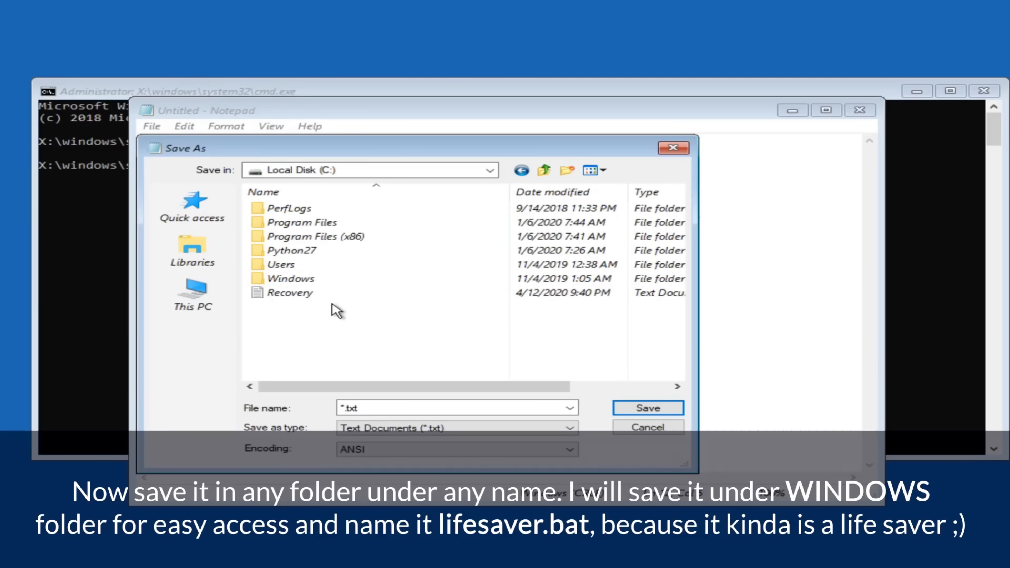
{"action": "double_click", "coordinate": [290, 279]}
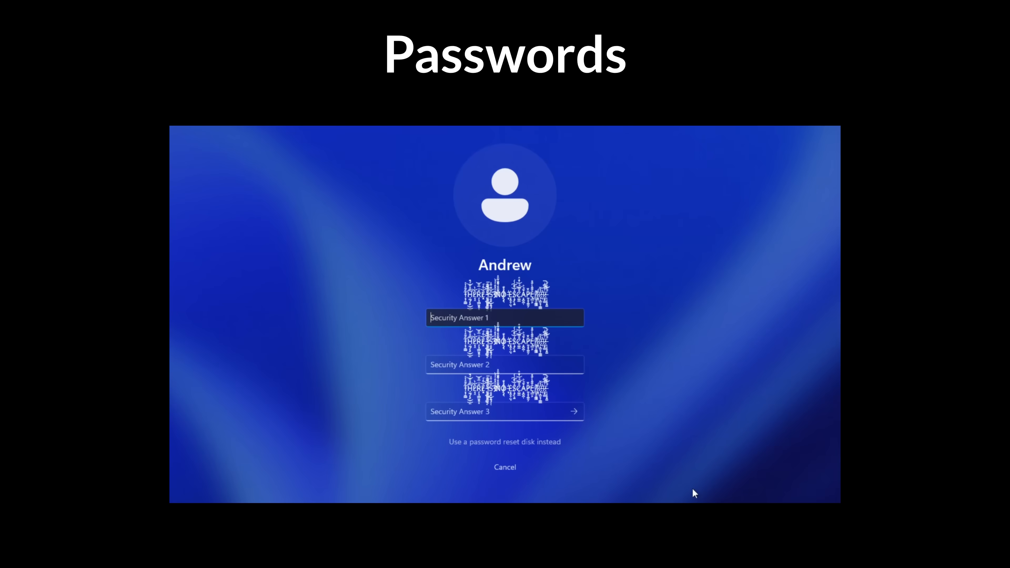
{"action": "mouse_move", "coordinate": [659, 293]}
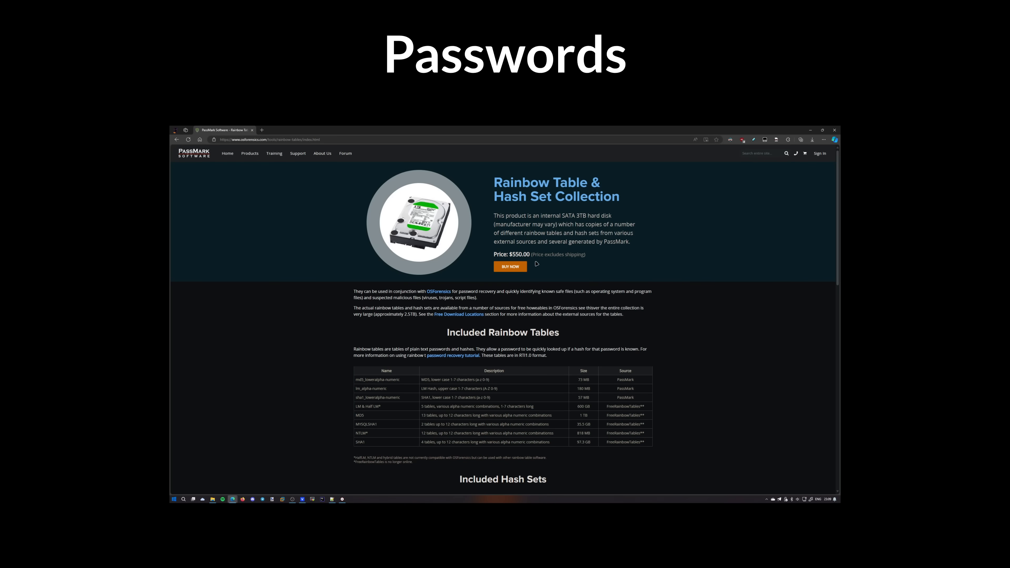
{"action": "mouse_move", "coordinate": [645, 239]}
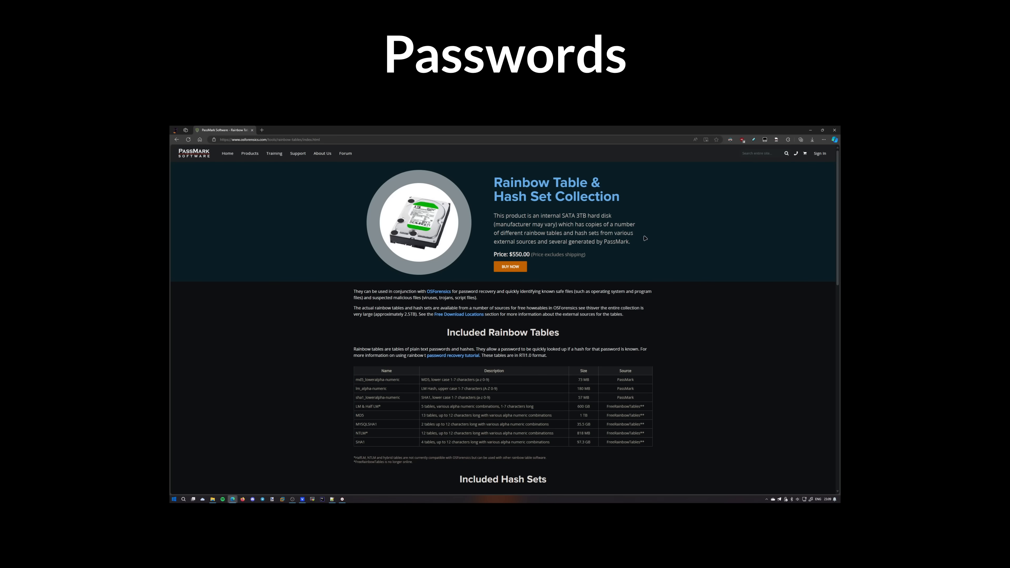
{"action": "mouse_move", "coordinate": [653, 259]}
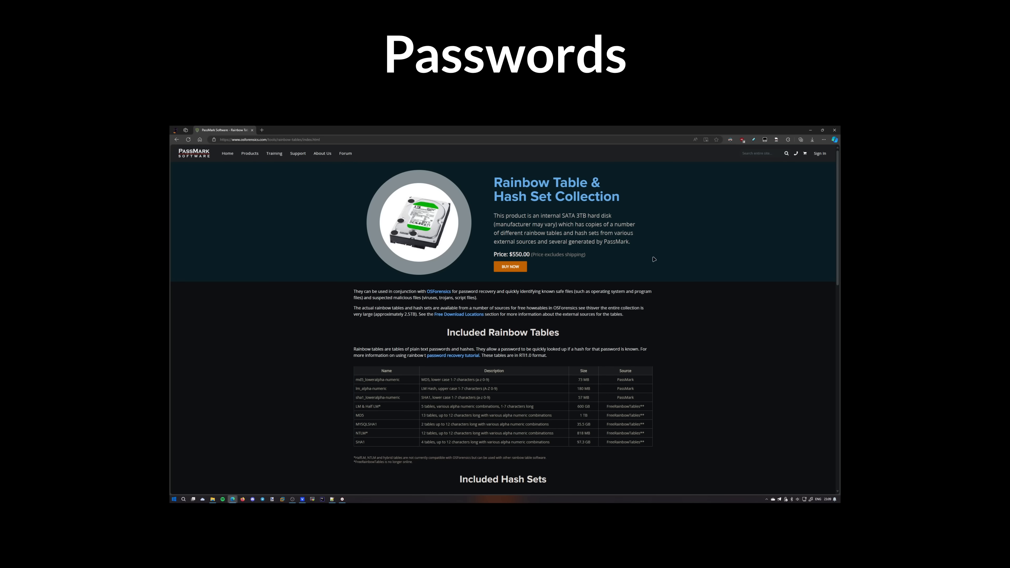
{"action": "mouse_move", "coordinate": [647, 247]}
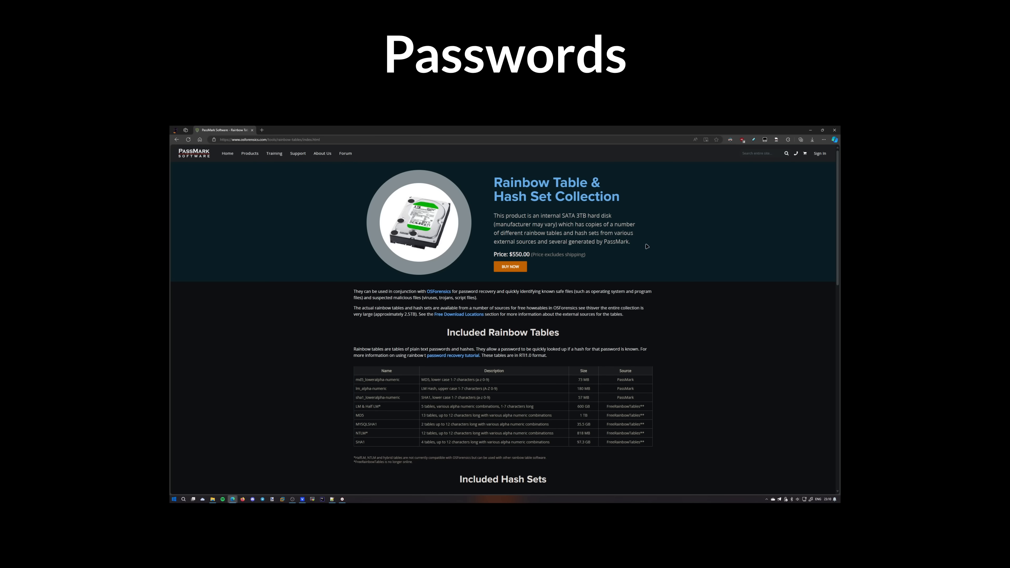
Read down past the hash set tables to Free Download Locations, briefly highlighting the 2.5TB rainbow tables sentence.
{"action": "scroll", "scroll_direction": "down", "scroll_amount": 3}
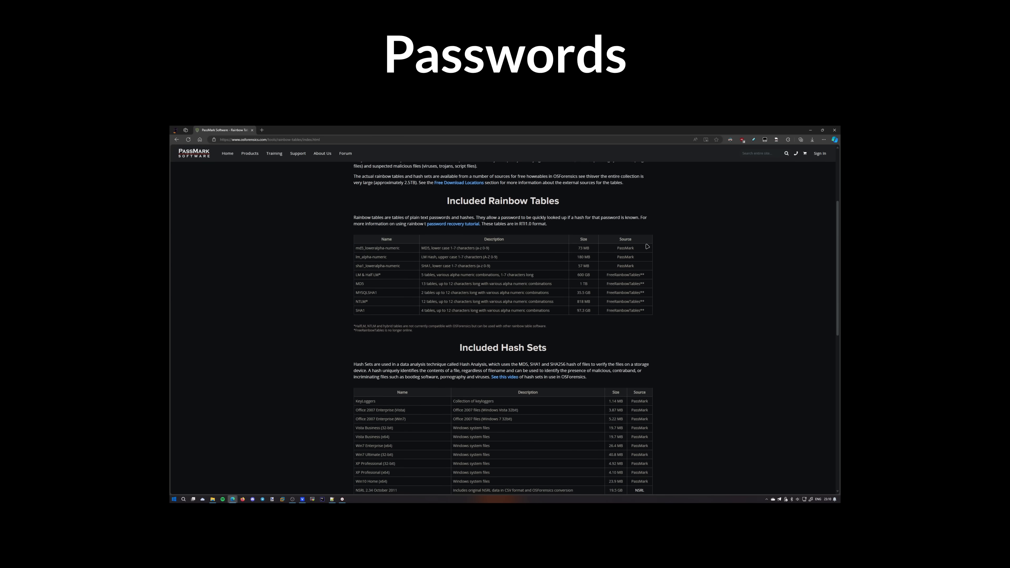
{"action": "scroll", "scroll_direction": "down", "scroll_amount": 3}
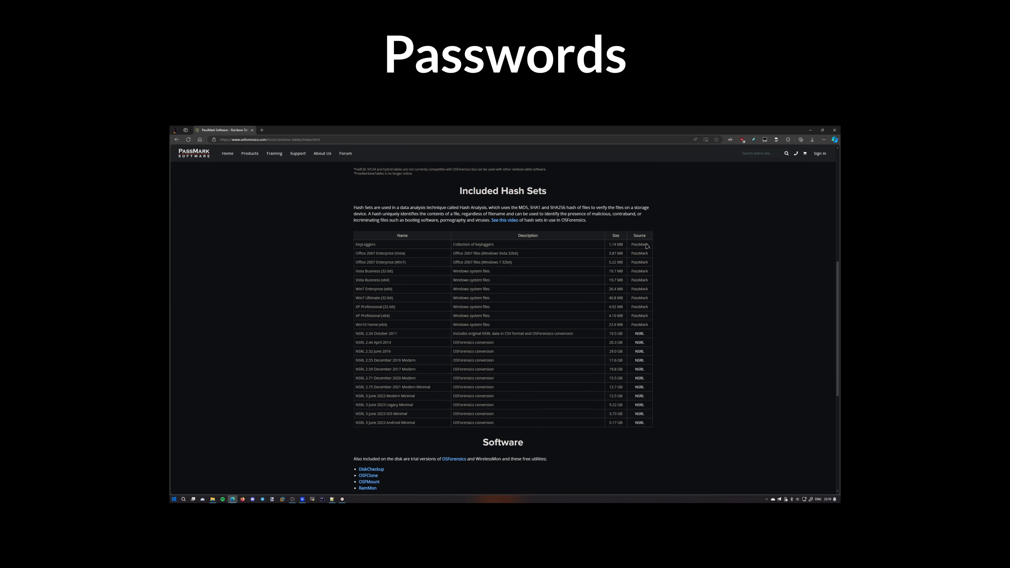
{"action": "mouse_move", "coordinate": [620, 279]}
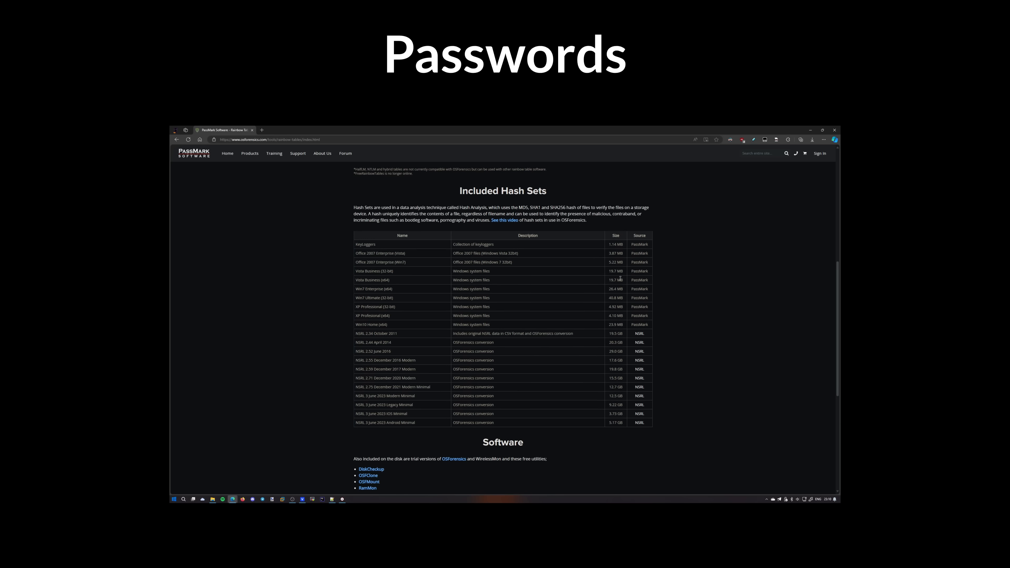
{"action": "mouse_move", "coordinate": [691, 287]}
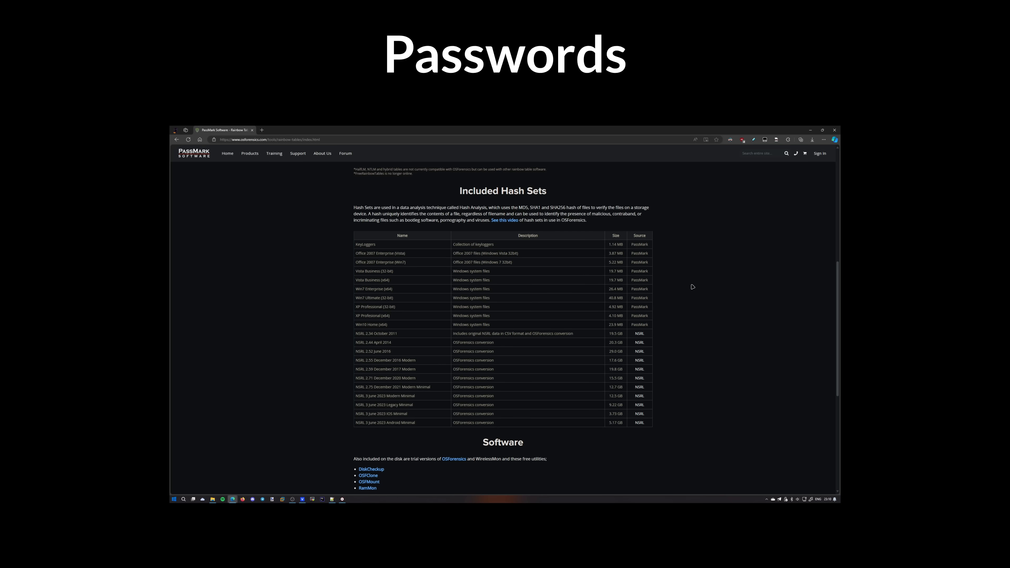
{"action": "scroll", "scroll_direction": "down", "scroll_amount": 3}
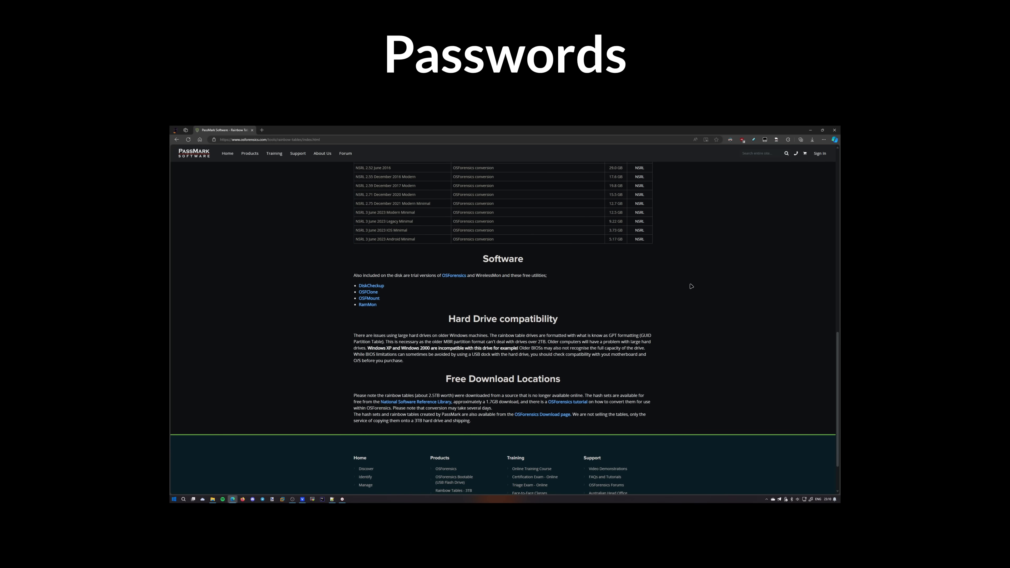
{"action": "scroll", "scroll_direction": "down", "scroll_amount": 3}
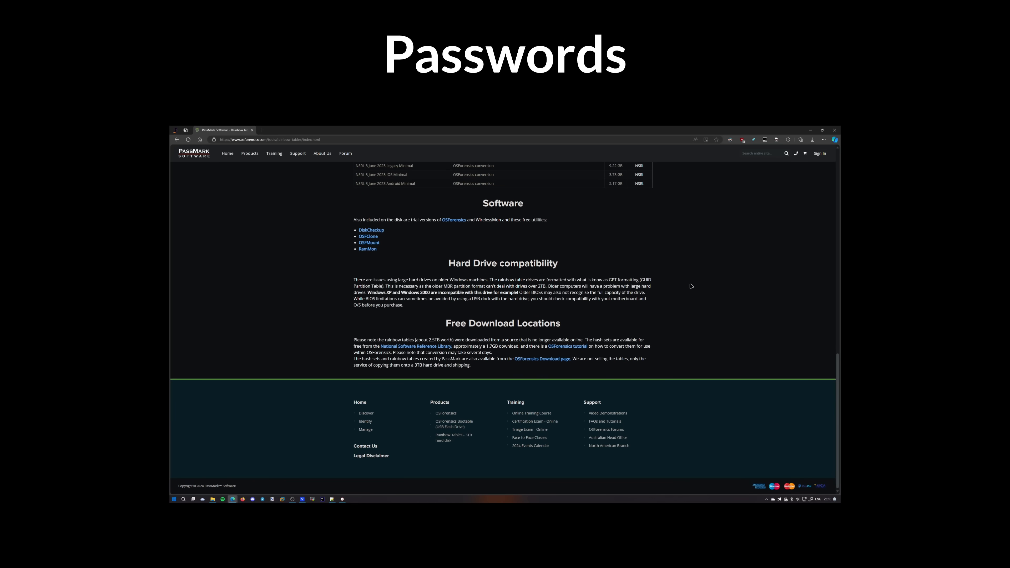
{"action": "mouse_move", "coordinate": [281, 345]}
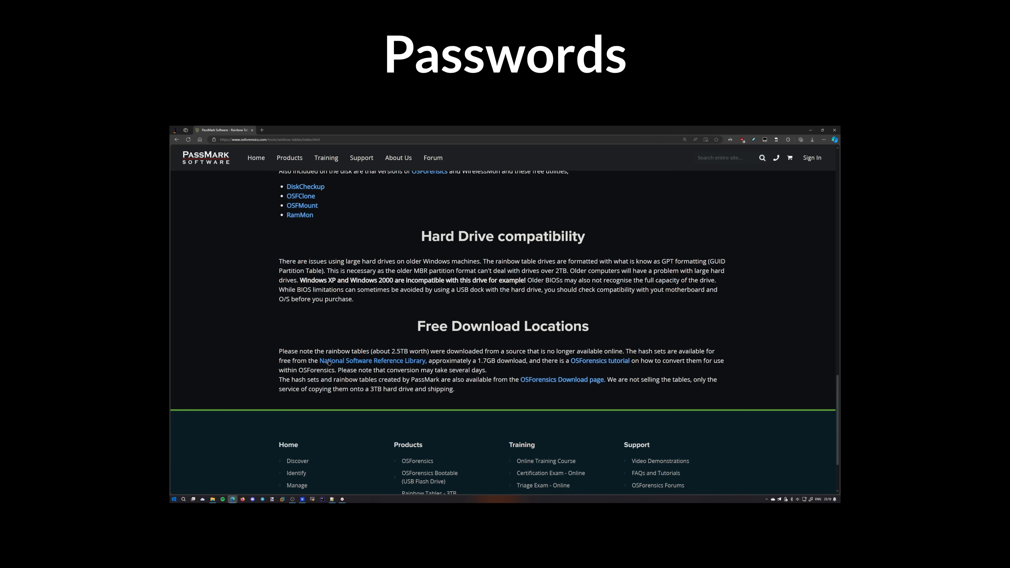
{"action": "left_click_drag", "start_coordinate": [278, 350], "coordinate": [427, 351]}
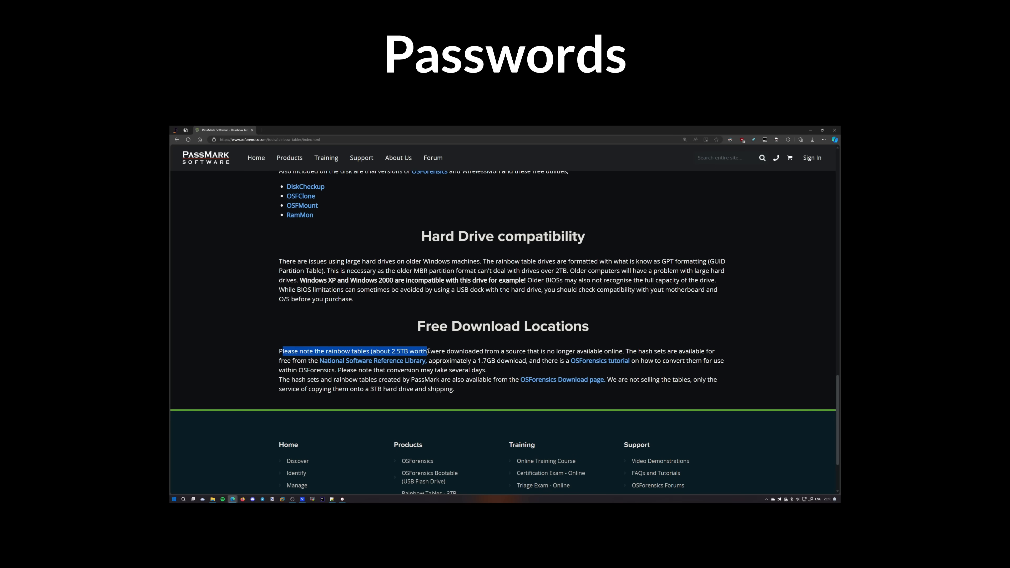
{"action": "left_click", "coordinate": [654, 322]}
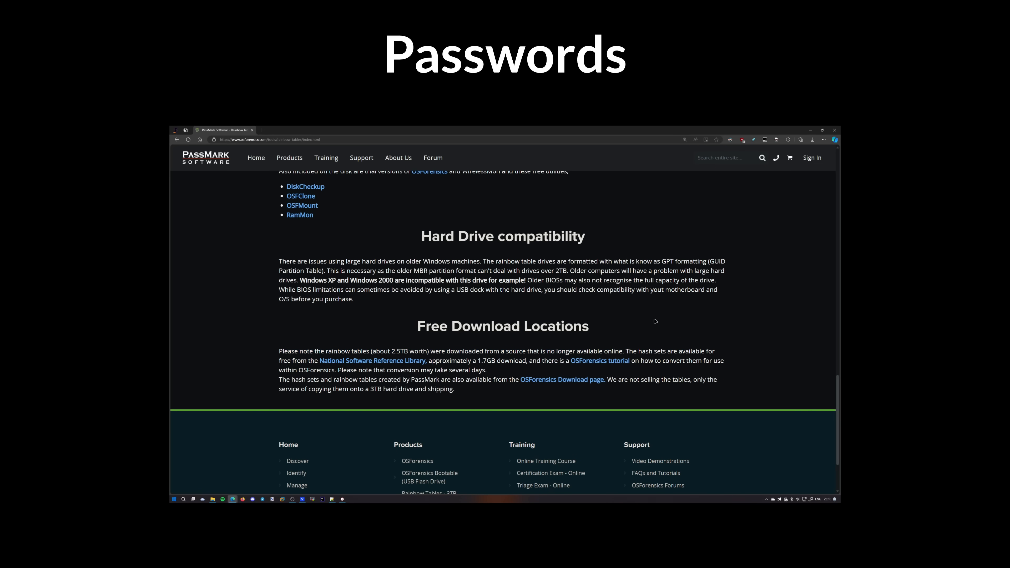
{"action": "scroll", "scroll_direction": "up", "scroll_amount": 3}
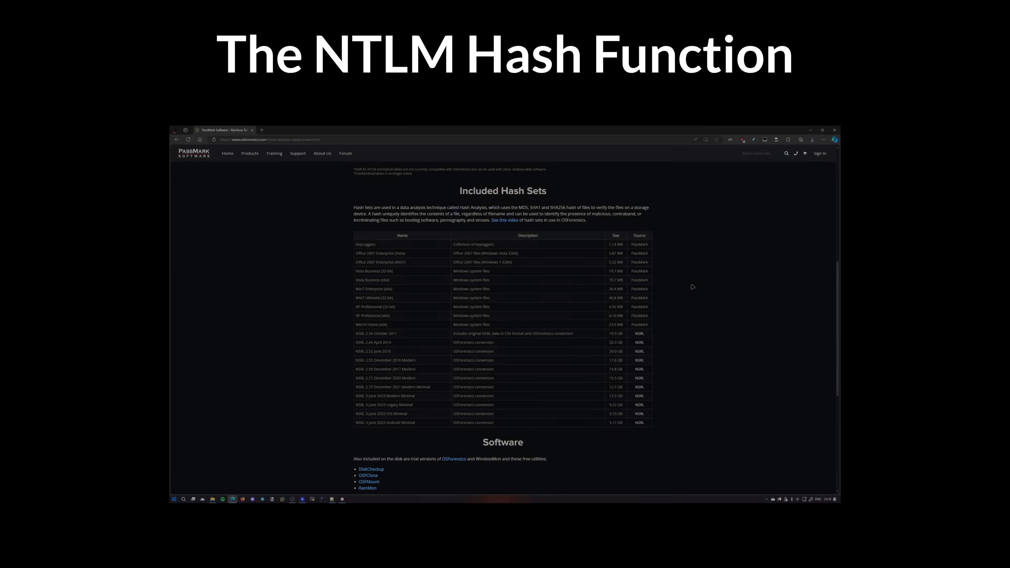
Scroll from the Included Hash Sets table down toward the bundled software list.
{"action": "scroll", "scroll_direction": "down", "scroll_amount": 3}
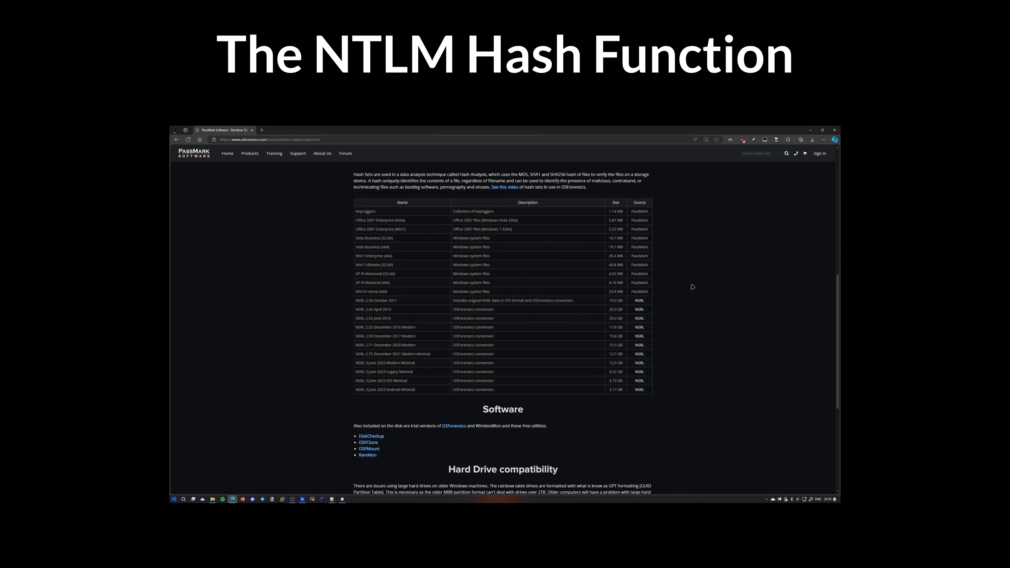
{"action": "scroll", "scroll_direction": "down", "scroll_amount": 3}
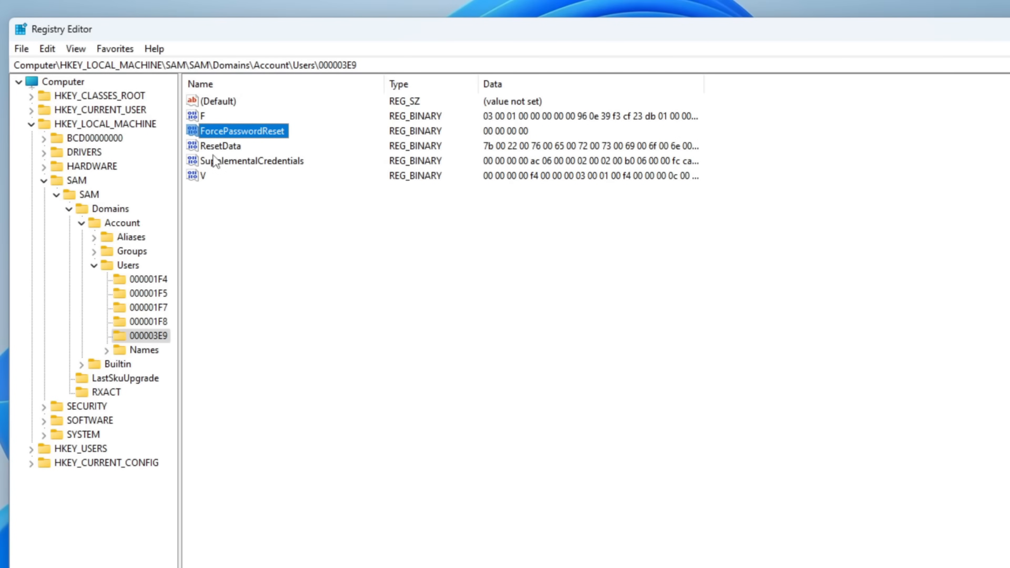
{"action": "left_click", "coordinate": [218, 146]}
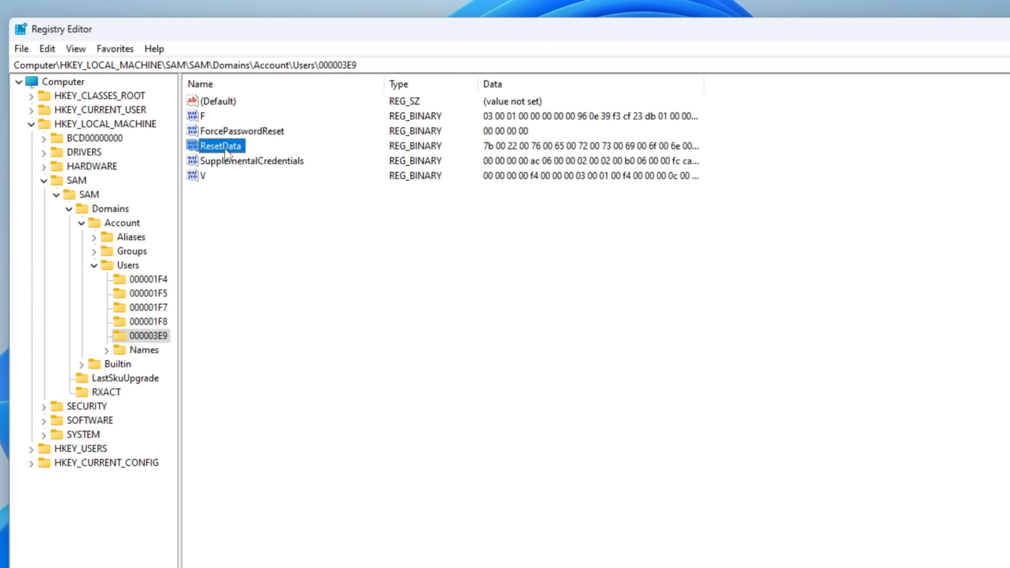
{"action": "double_click", "coordinate": [220, 152]}
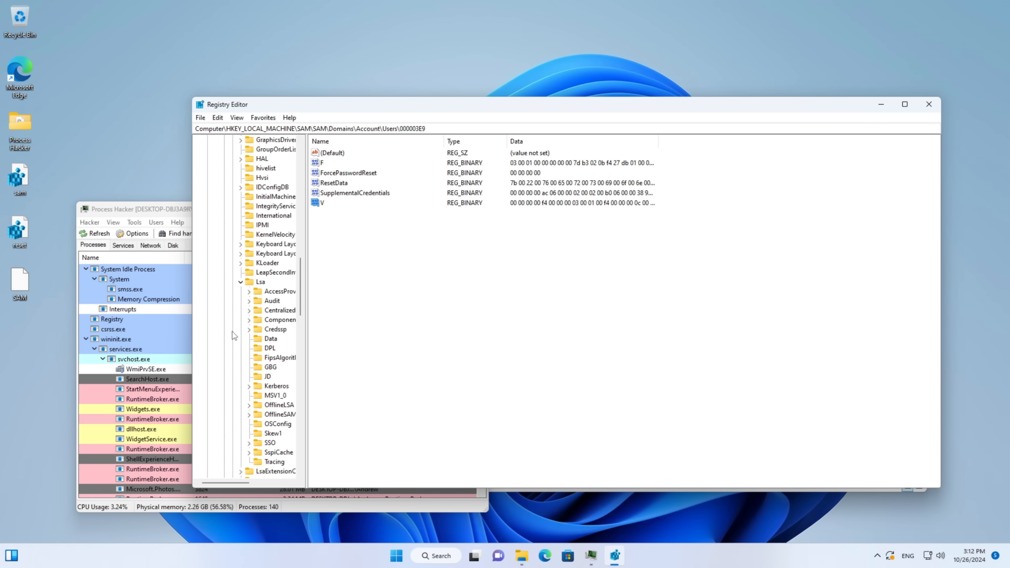
Inspect the Lsa subkeys' data — Skew1's SkewMatrix, GBG's GrafBlumGroup, JD's Lookup — without changing anything.
{"action": "left_click", "coordinate": [261, 282]}
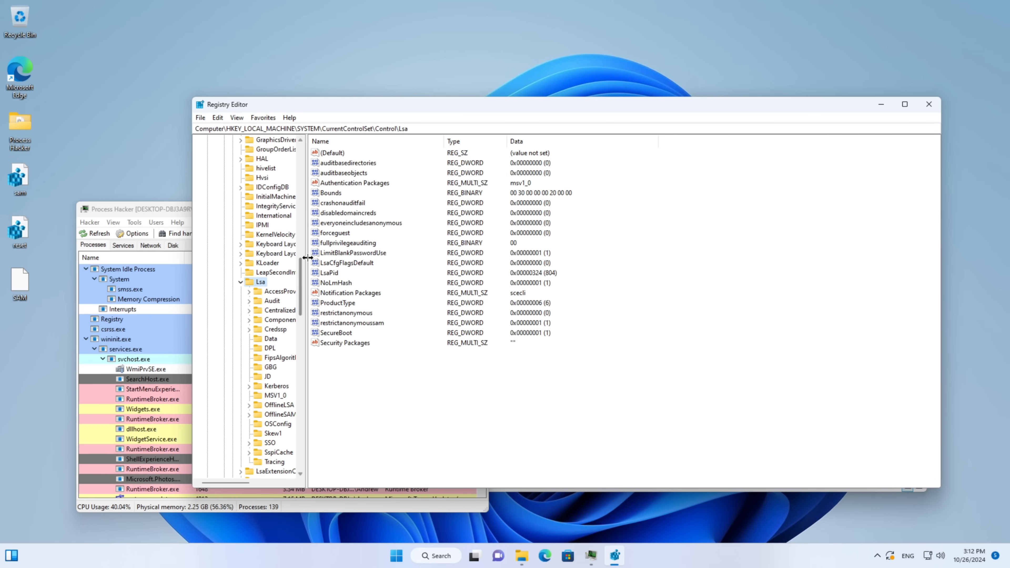
{"action": "scroll", "scroll_direction": "down", "scroll_amount": 3}
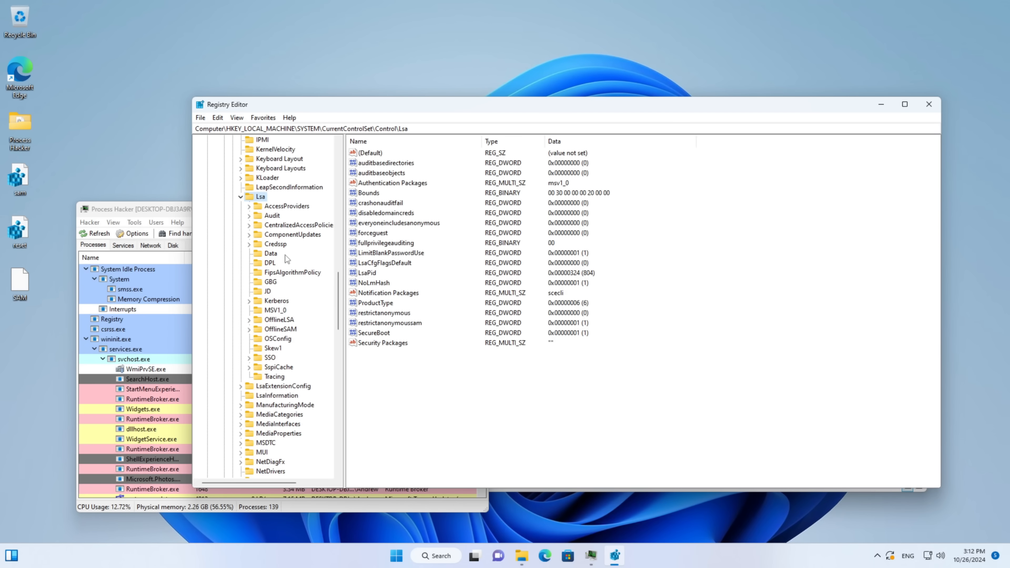
{"action": "mouse_move", "coordinate": [277, 308]}
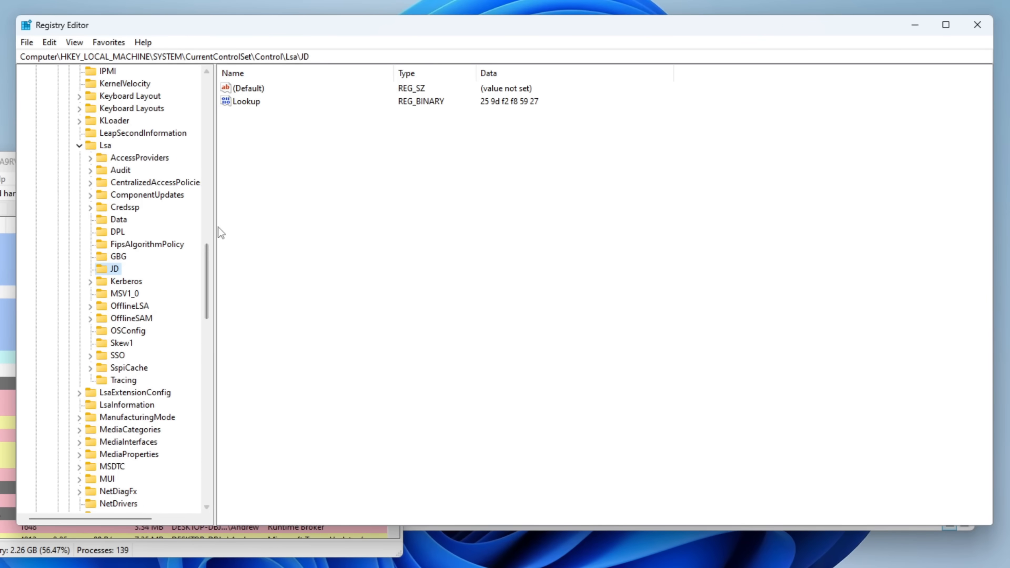
{"action": "left_click", "coordinate": [122, 342]}
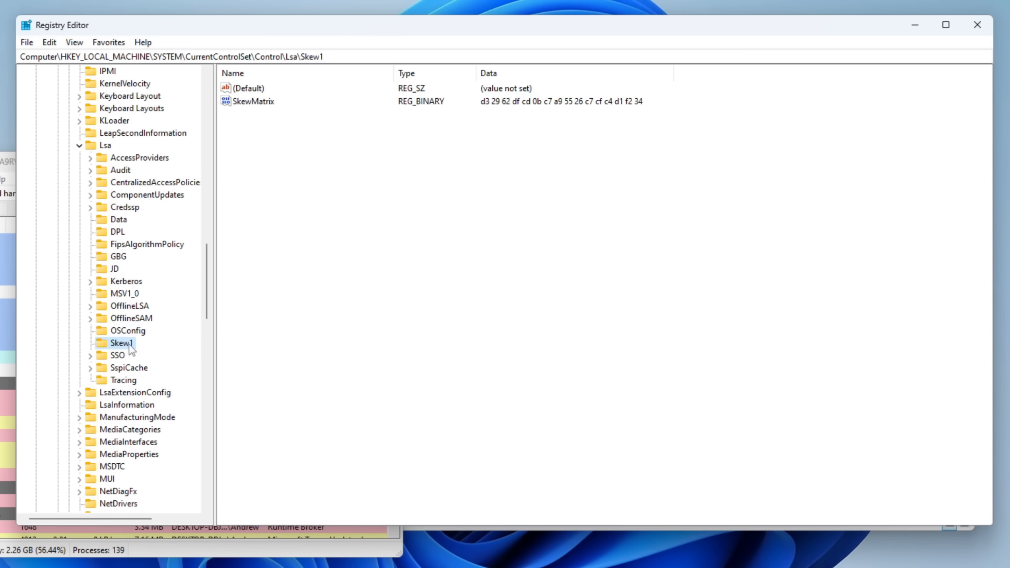
{"action": "left_click", "coordinate": [119, 256]}
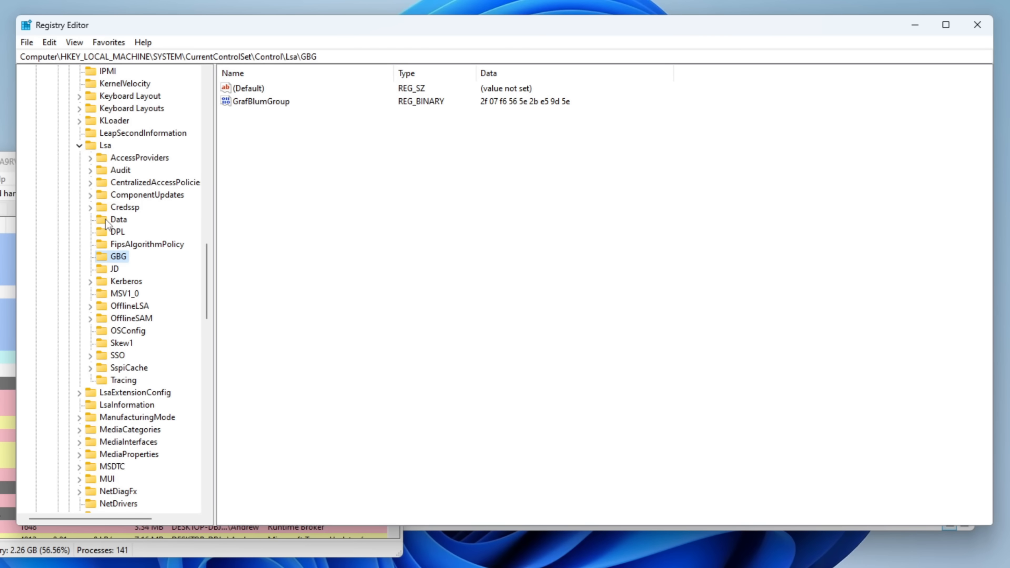
{"action": "left_click", "coordinate": [119, 219]}
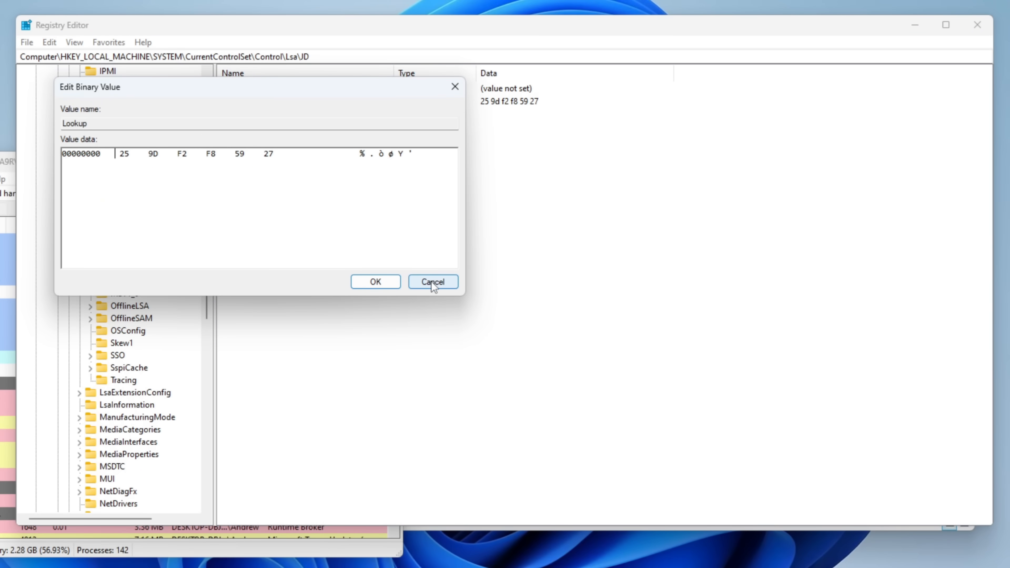
{"action": "left_click", "coordinate": [433, 282]}
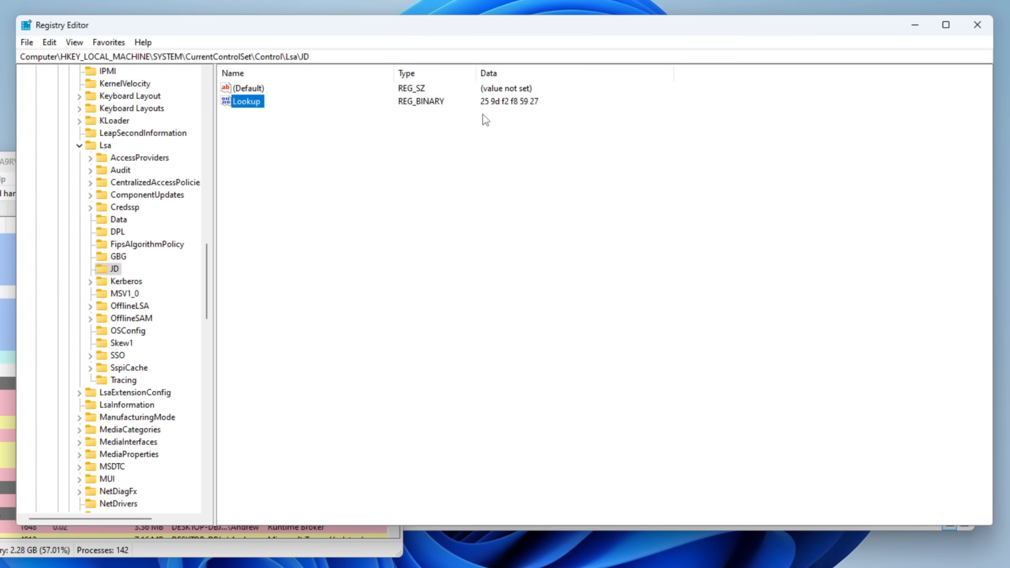
{"action": "mouse_move", "coordinate": [517, 124]}
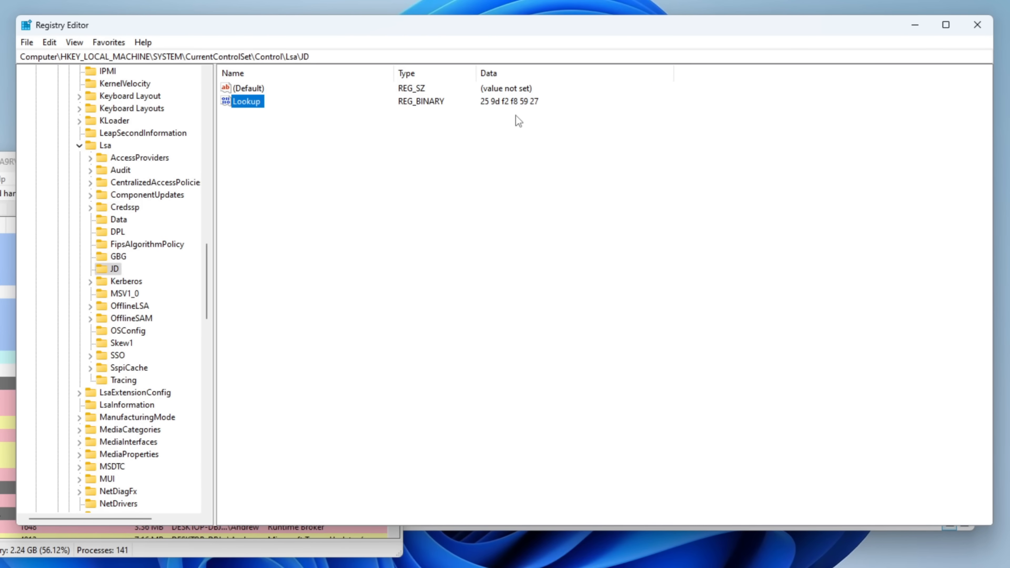
{"action": "mouse_move", "coordinate": [284, 141]}
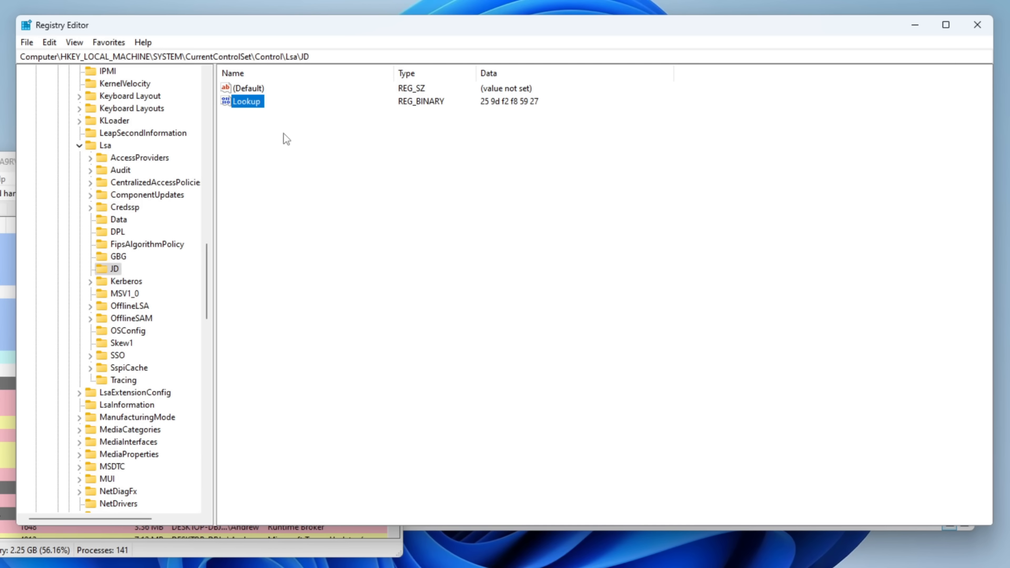
{"action": "mouse_move", "coordinate": [97, 281]}
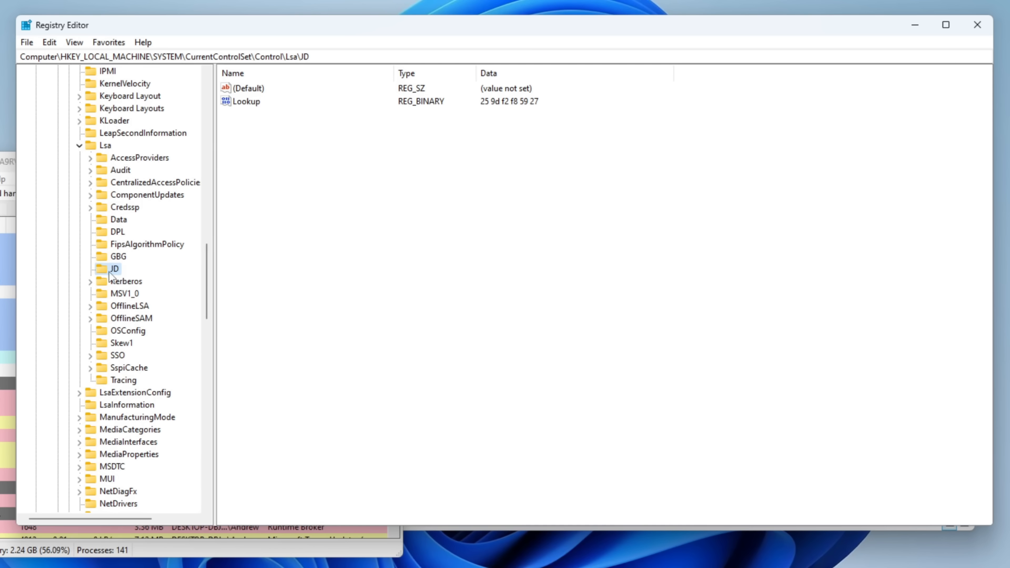
{"action": "mouse_move", "coordinate": [102, 253]}
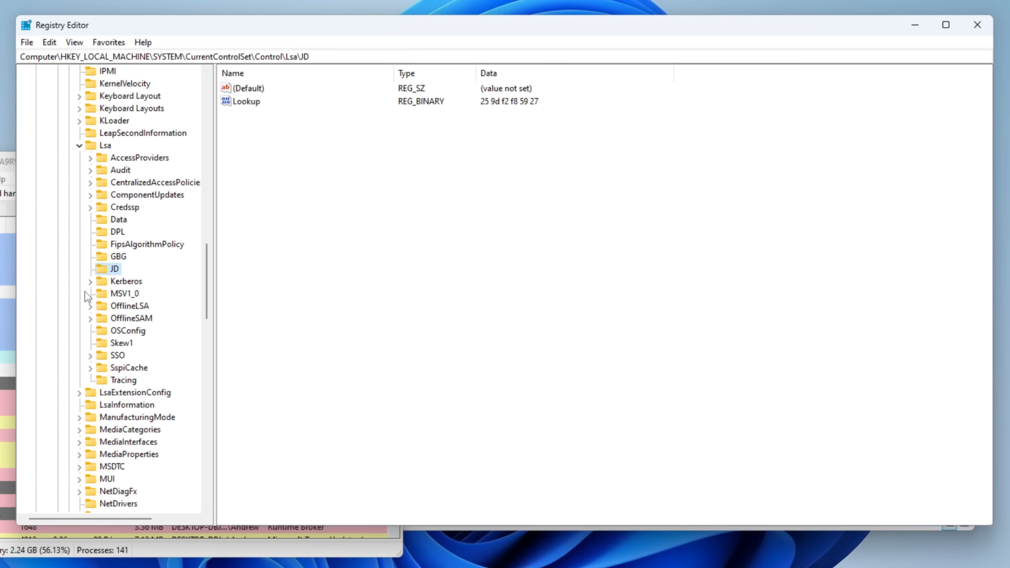
Re-expand Lsa, select the JD key and bring up the actions for its Lookup value.
{"action": "right_click", "coordinate": [114, 269]}
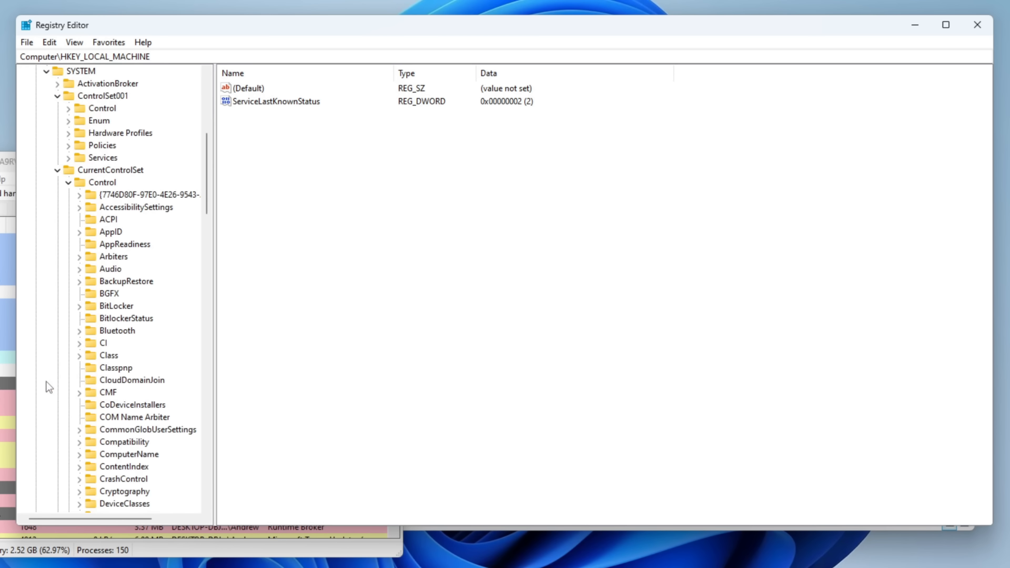
{"action": "scroll", "scroll_direction": "down", "scroll_amount": 3}
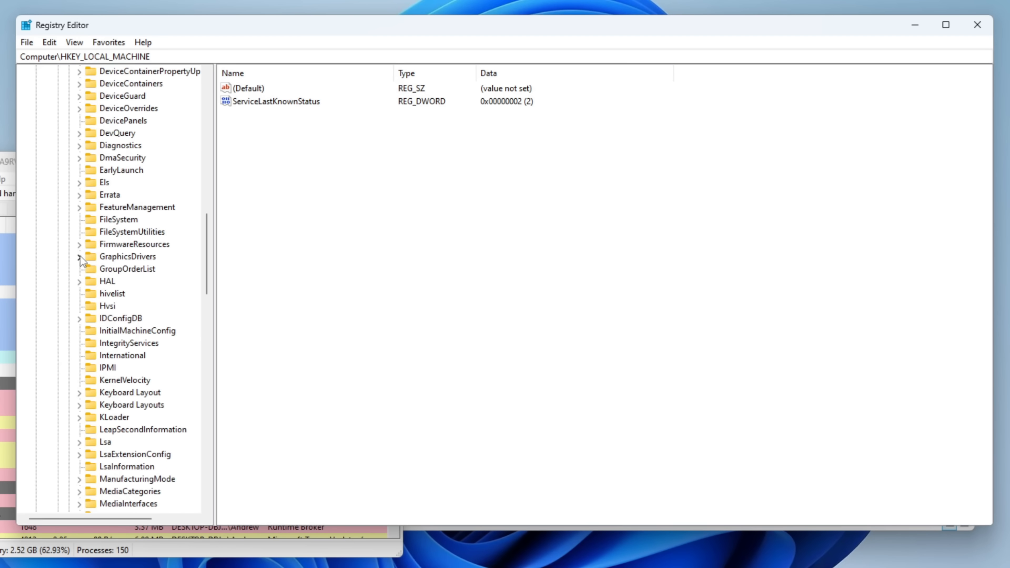
{"action": "scroll", "scroll_direction": "down", "scroll_amount": 3}
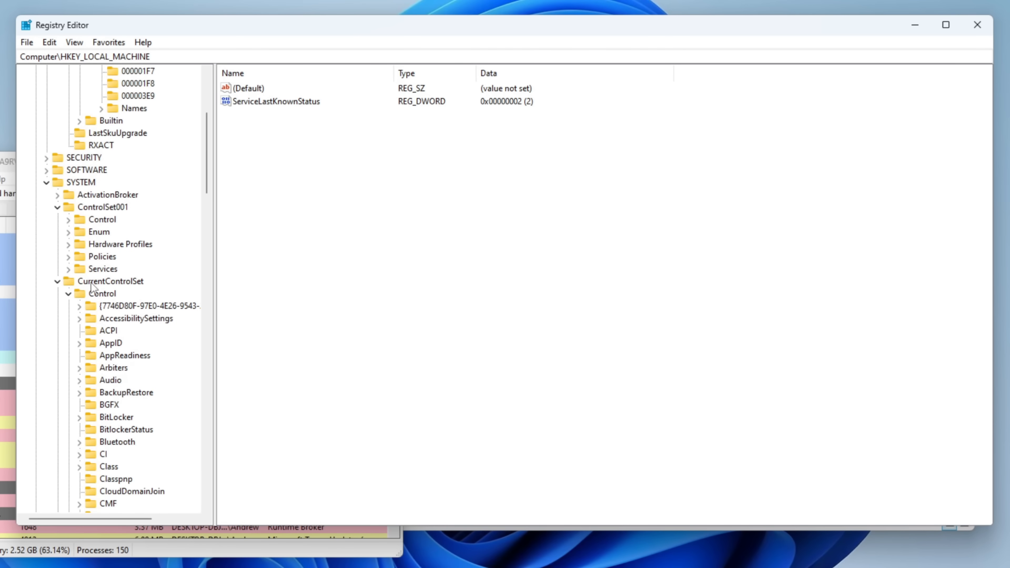
{"action": "scroll", "scroll_direction": "down", "scroll_amount": 3}
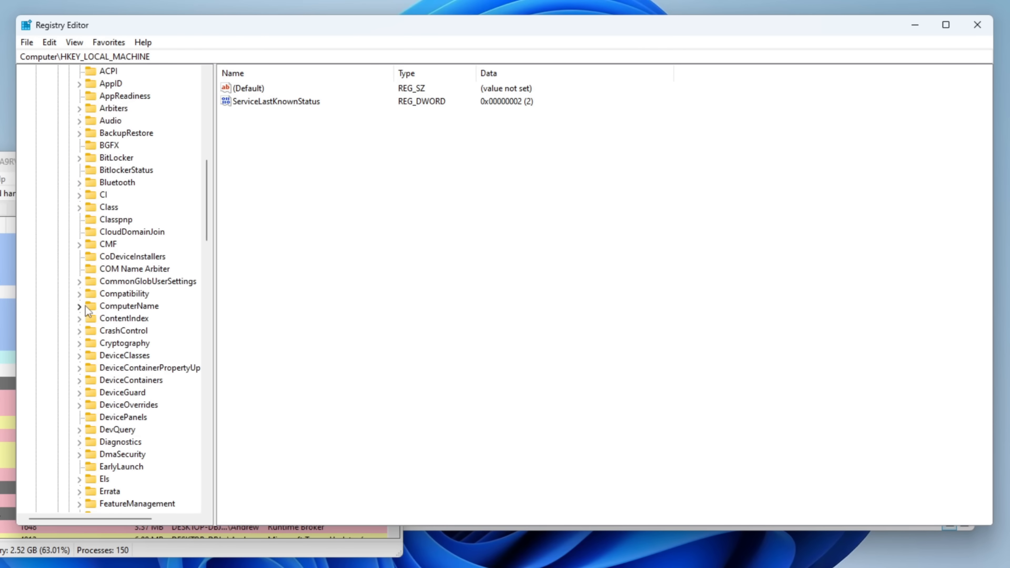
{"action": "scroll", "scroll_direction": "down", "scroll_amount": 3}
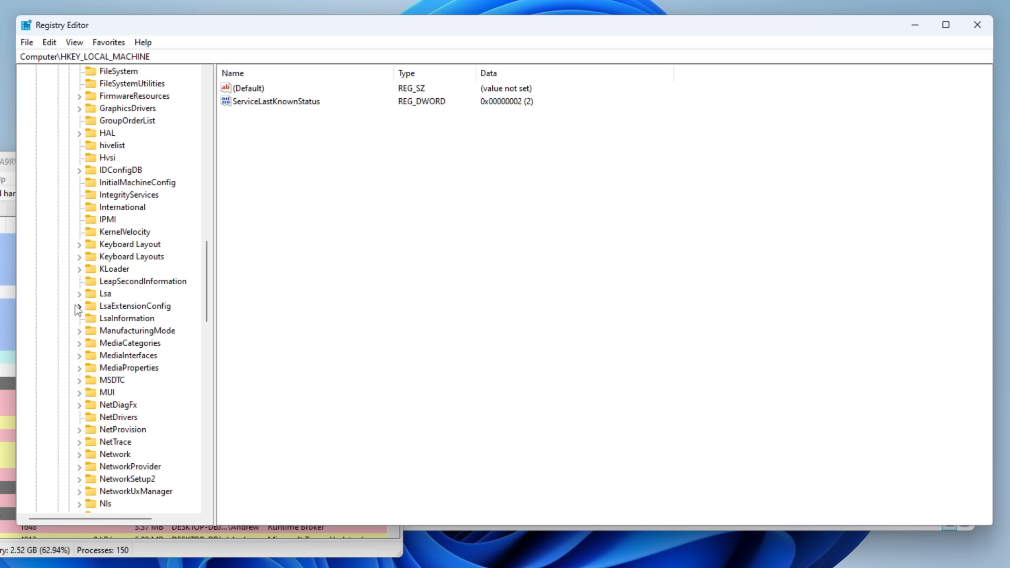
{"action": "left_click", "coordinate": [78, 293]}
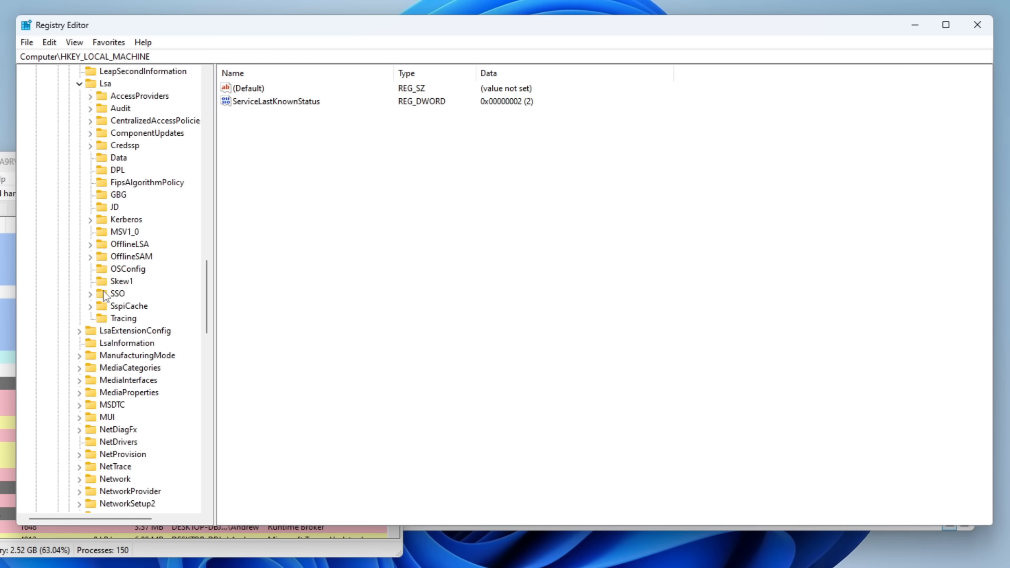
{"action": "left_click", "coordinate": [115, 207]}
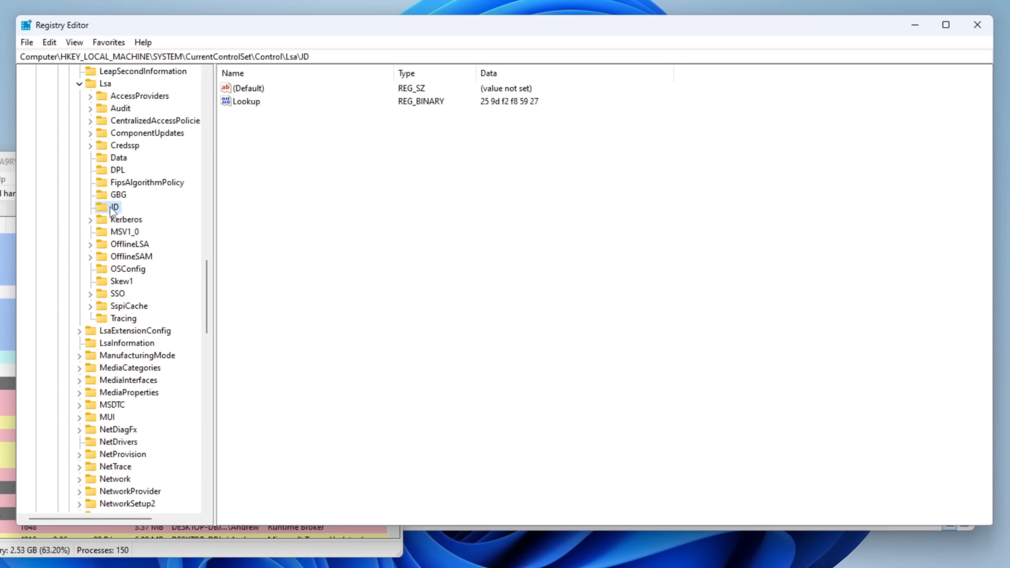
{"action": "right_click", "coordinate": [114, 208]}
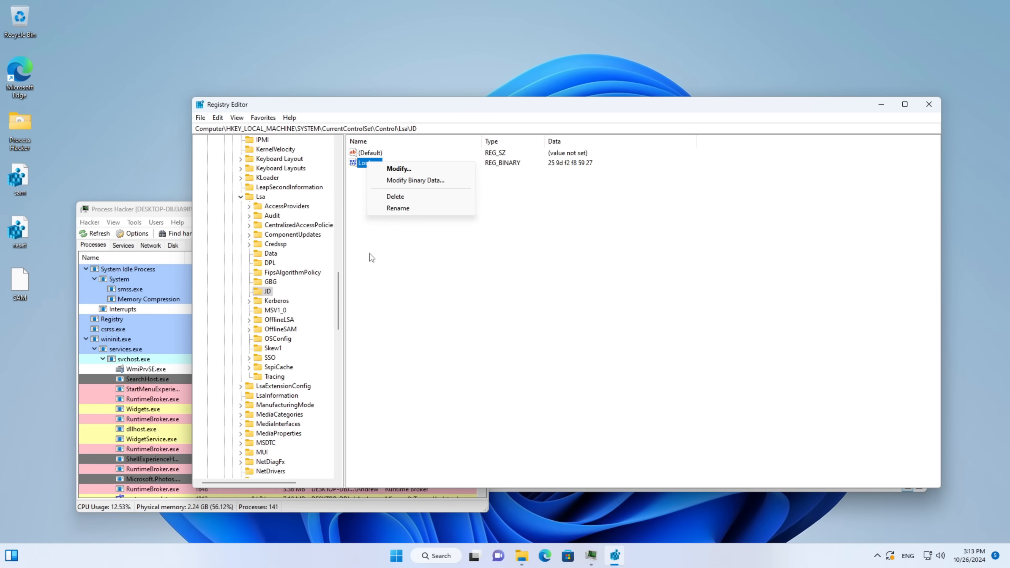
With Lsa\JD selected, look at Favourites then start File > Print for the branch.
{"action": "right_click", "coordinate": [367, 152]}
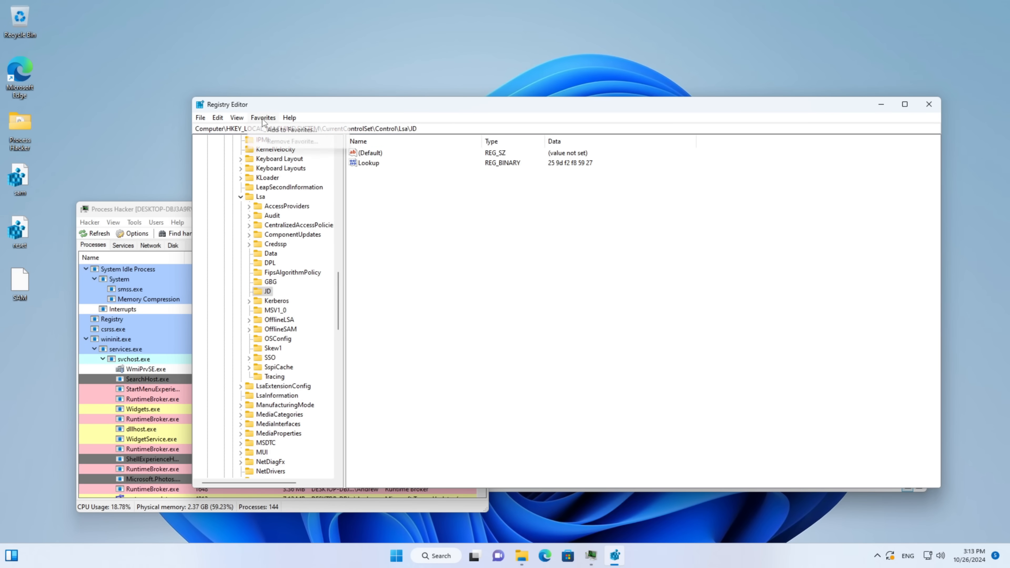
{"action": "left_click", "coordinate": [237, 117]}
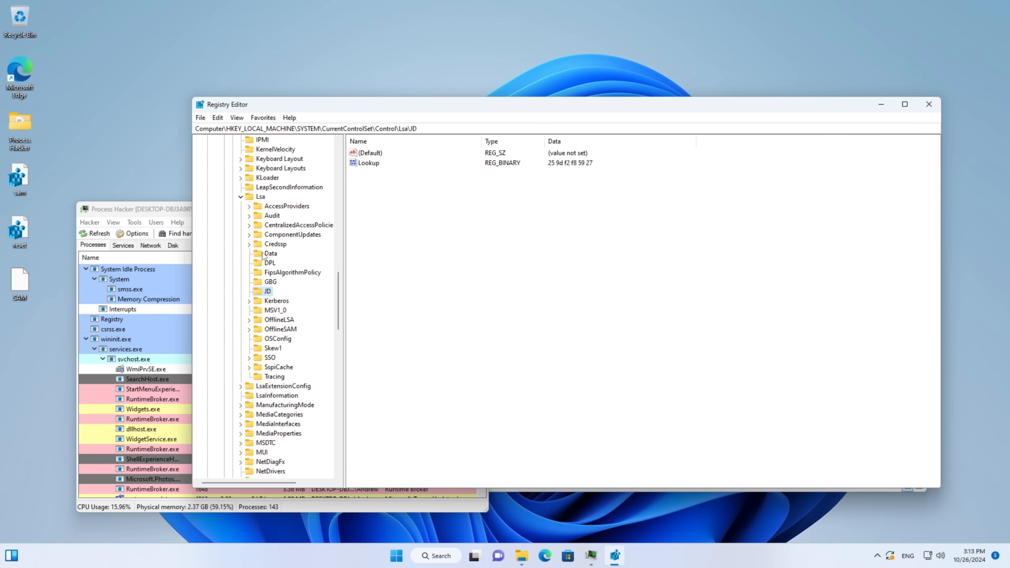
{"action": "left_click", "coordinate": [200, 118]}
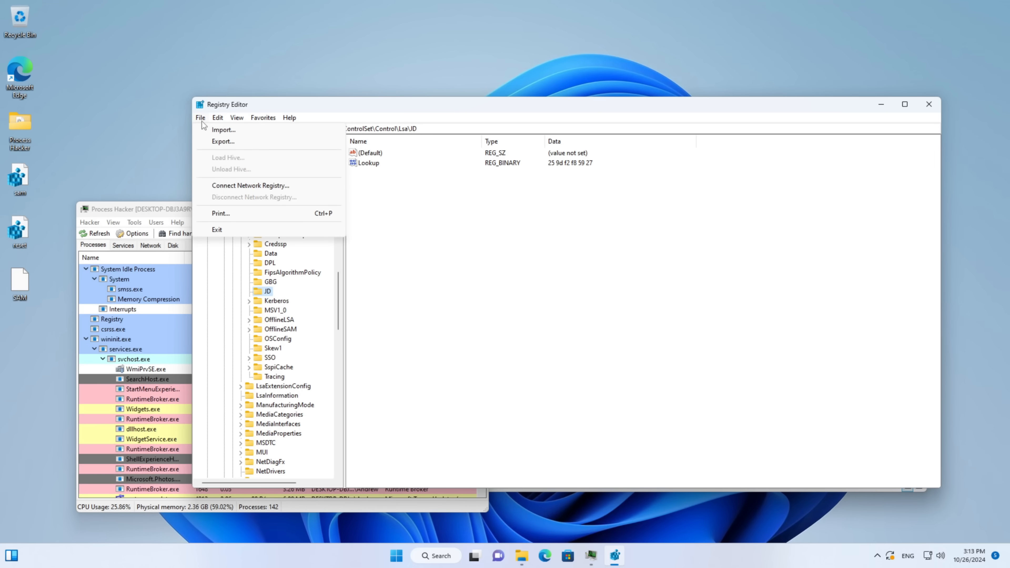
{"action": "mouse_move", "coordinate": [242, 220]}
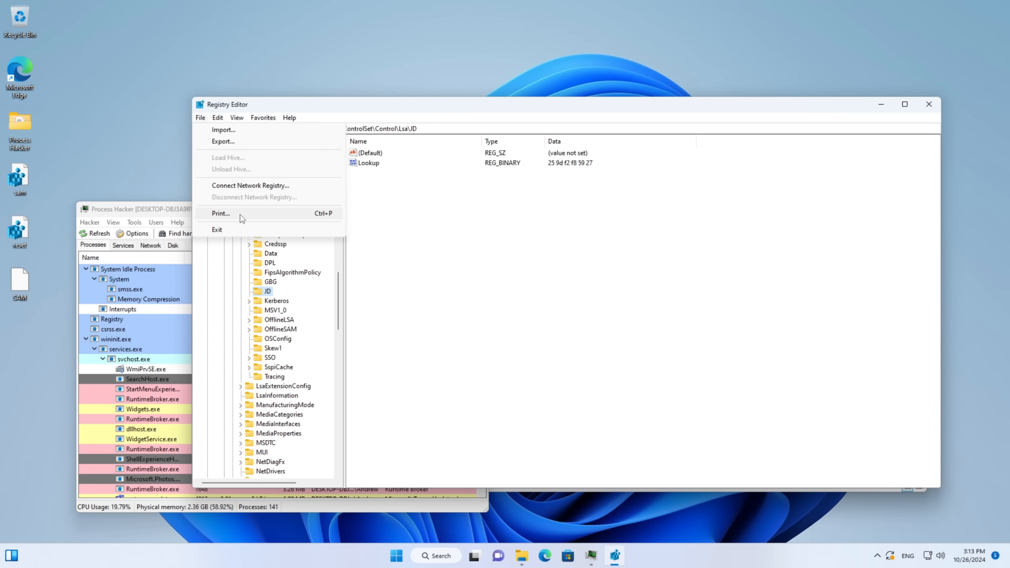
{"action": "mouse_move", "coordinate": [215, 222]}
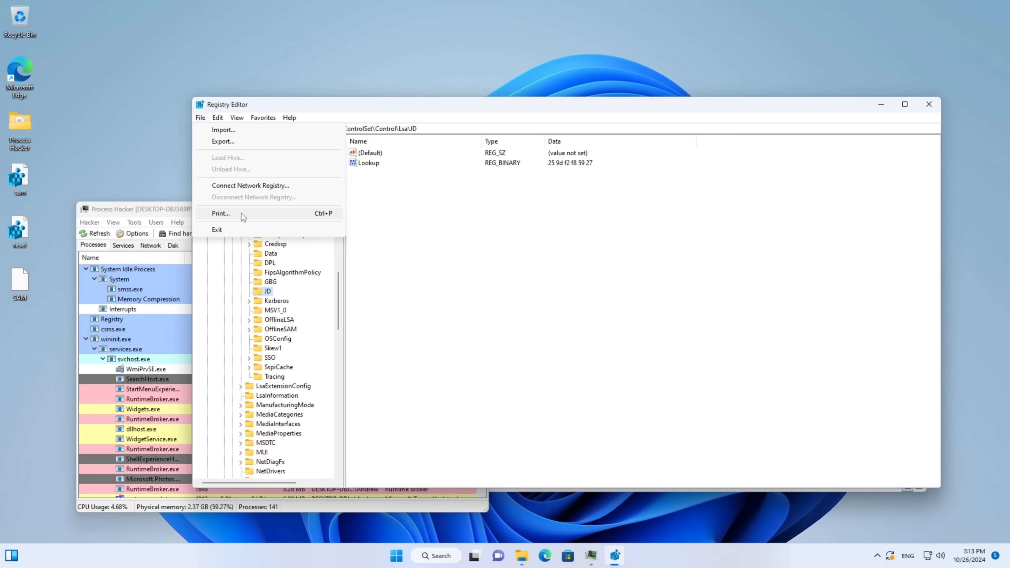
{"action": "mouse_move", "coordinate": [225, 221]}
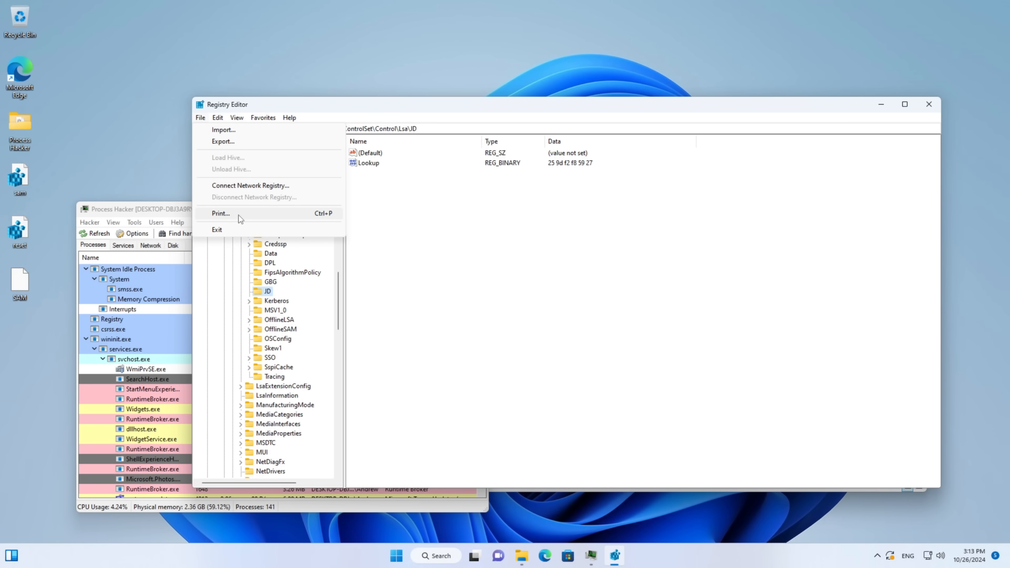
{"action": "left_click", "coordinate": [221, 214]}
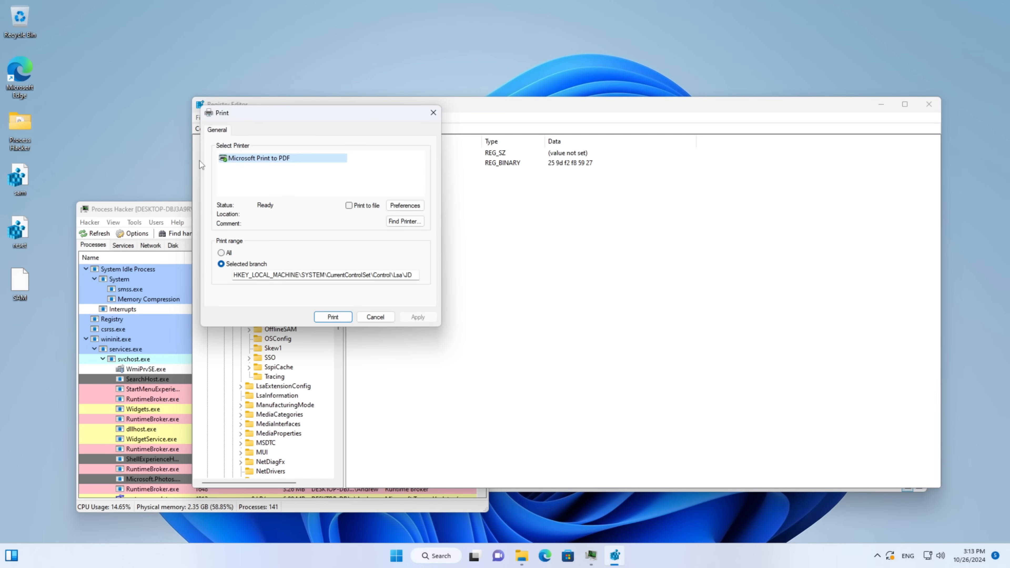
{"action": "mouse_move", "coordinate": [367, 170]}
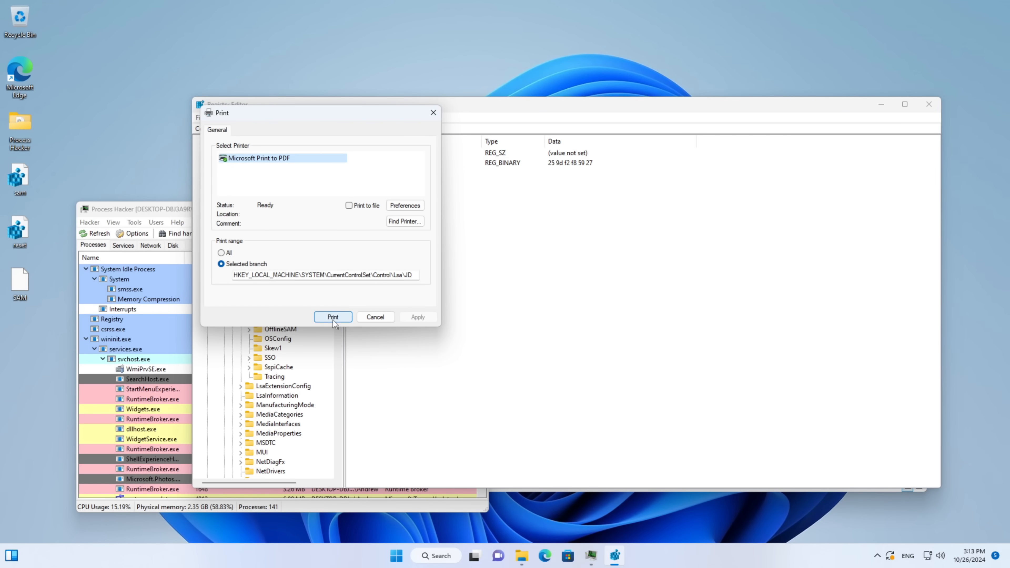
Print the JD branch to jd.pdf on the Desktop via Microsoft Print to PDF, dismissing the location warning.
{"action": "left_click", "coordinate": [333, 316]}
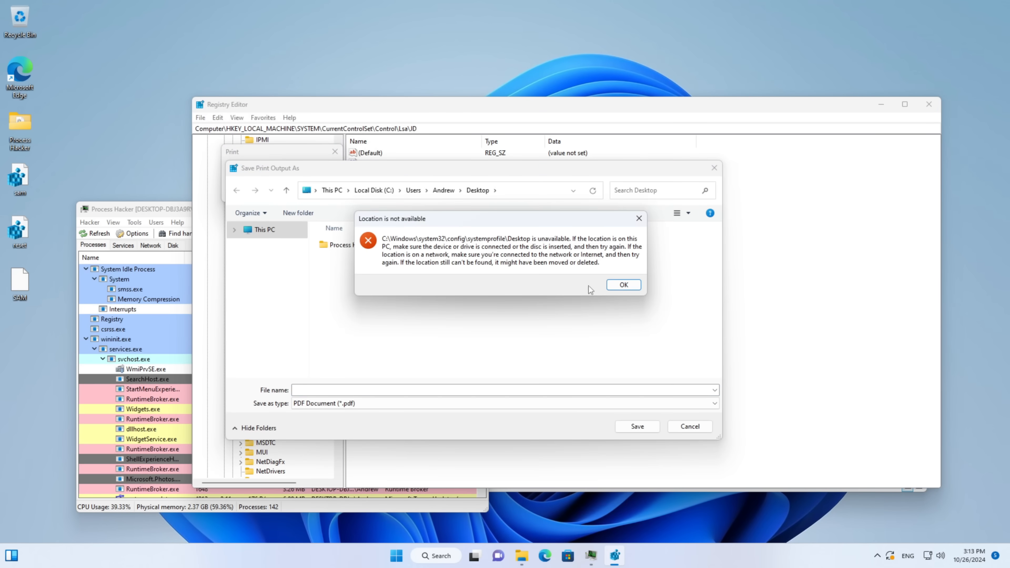
{"action": "left_click", "coordinate": [623, 285]}
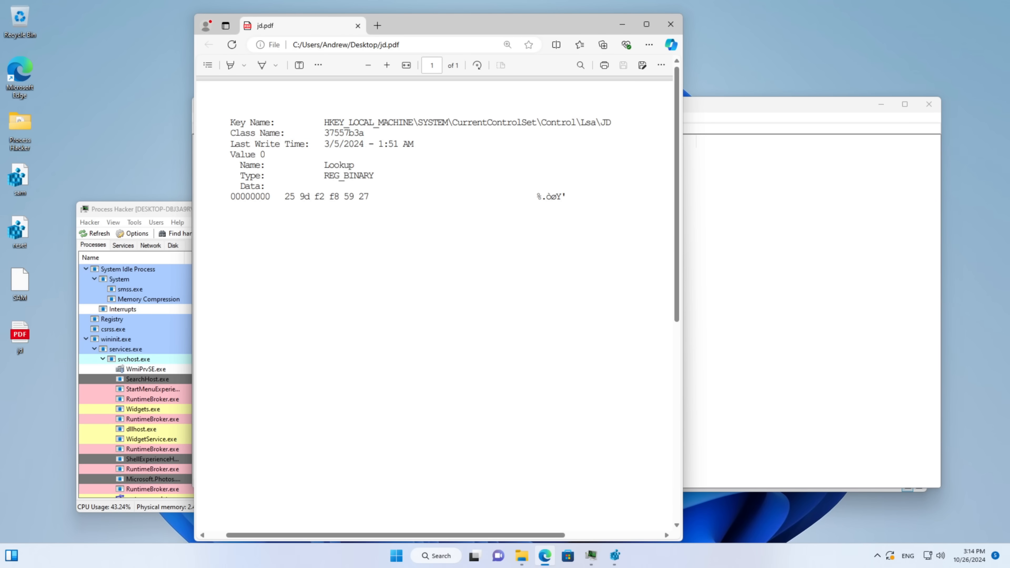
Zoom into jd.pdf in Edge to read the JD class name, then return to Registry Editor.
{"action": "left_click_drag", "start_coordinate": [229, 123], "coordinate": [503, 122]}
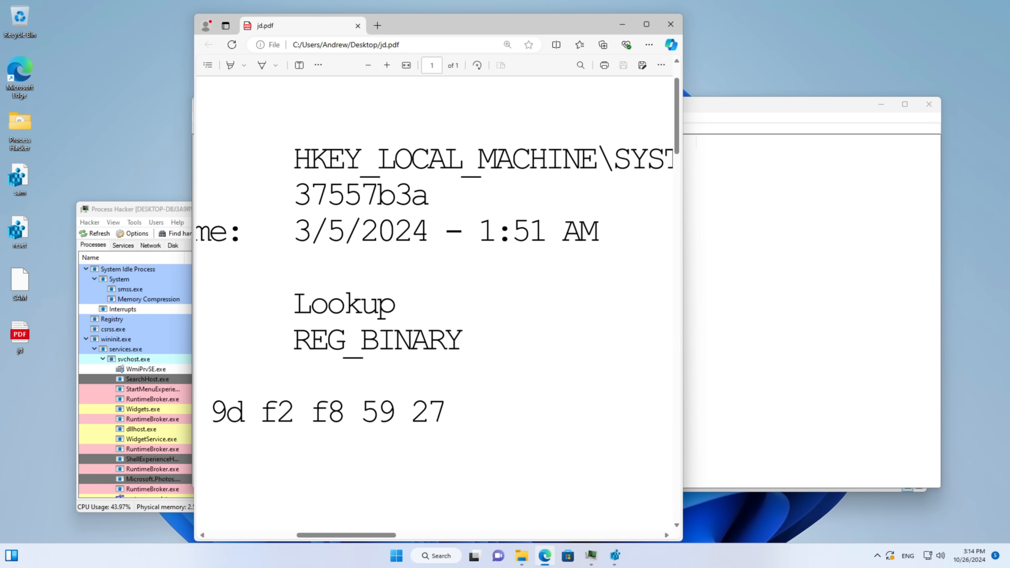
{"action": "right_click", "coordinate": [362, 195]}
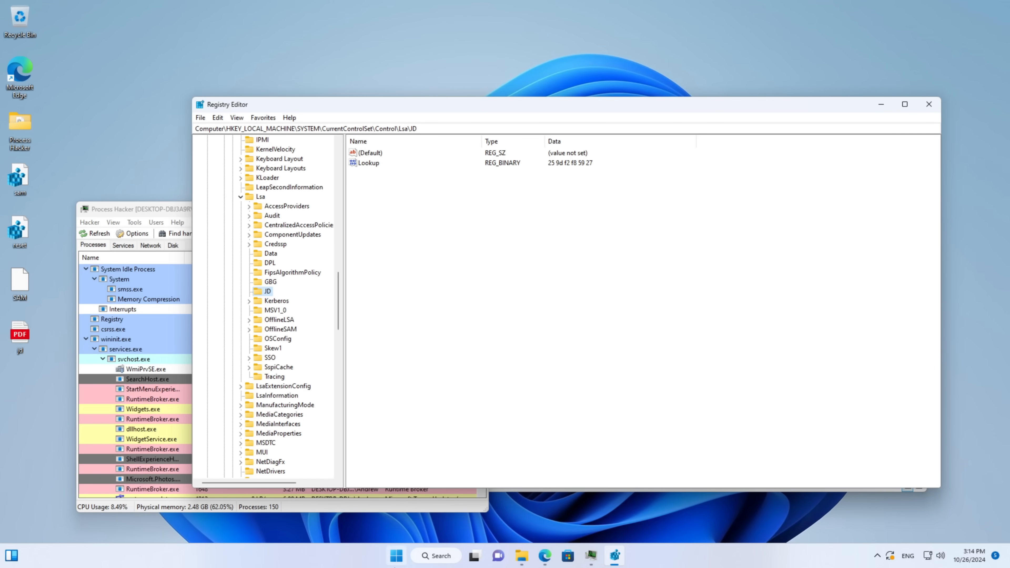
Print the Skew1 and Data branches under Lsa to PDFs as well.
{"action": "left_click", "coordinate": [614, 556]}
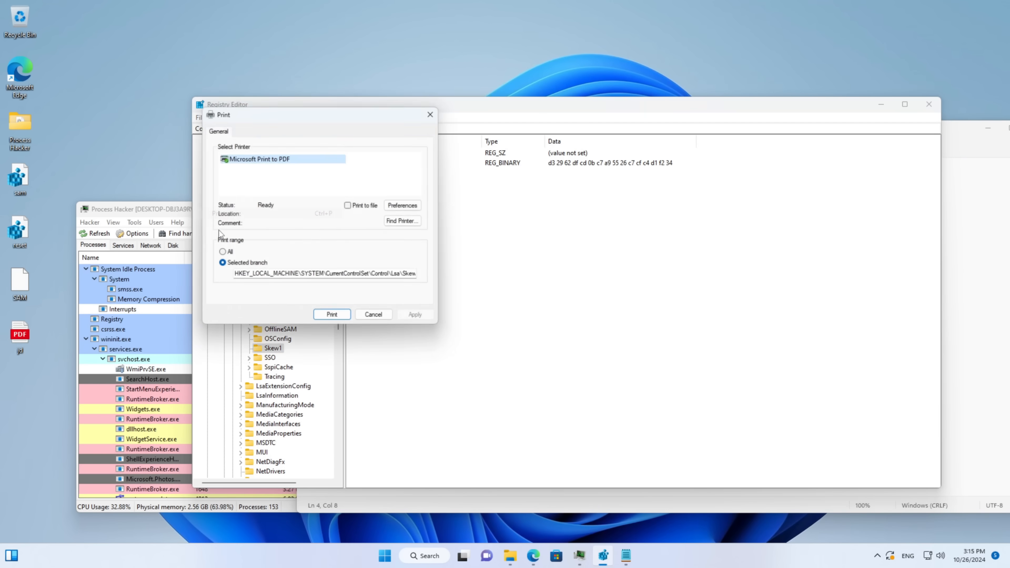
{"action": "left_click", "coordinate": [332, 315]}
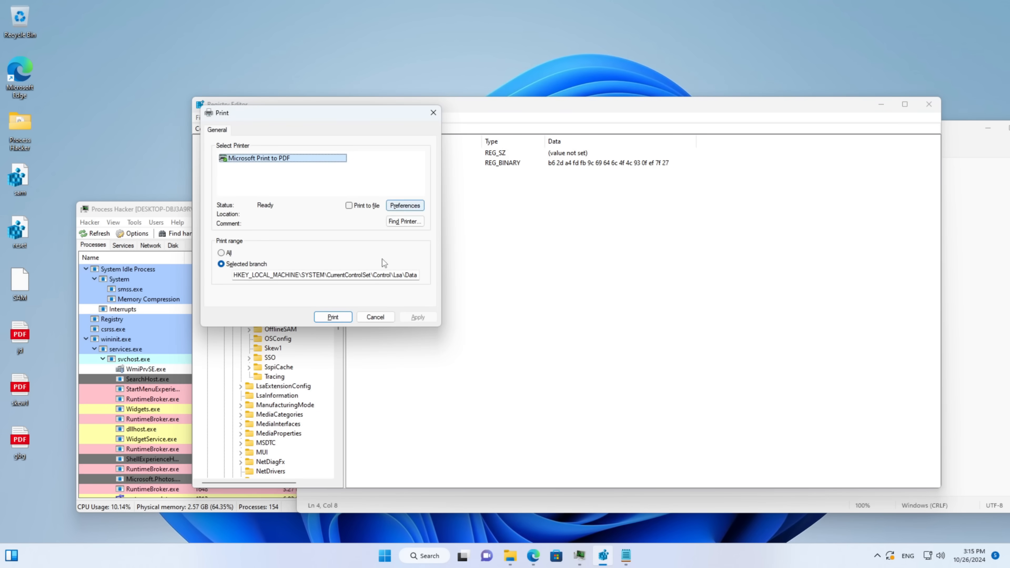
{"action": "left_click", "coordinate": [333, 317]}
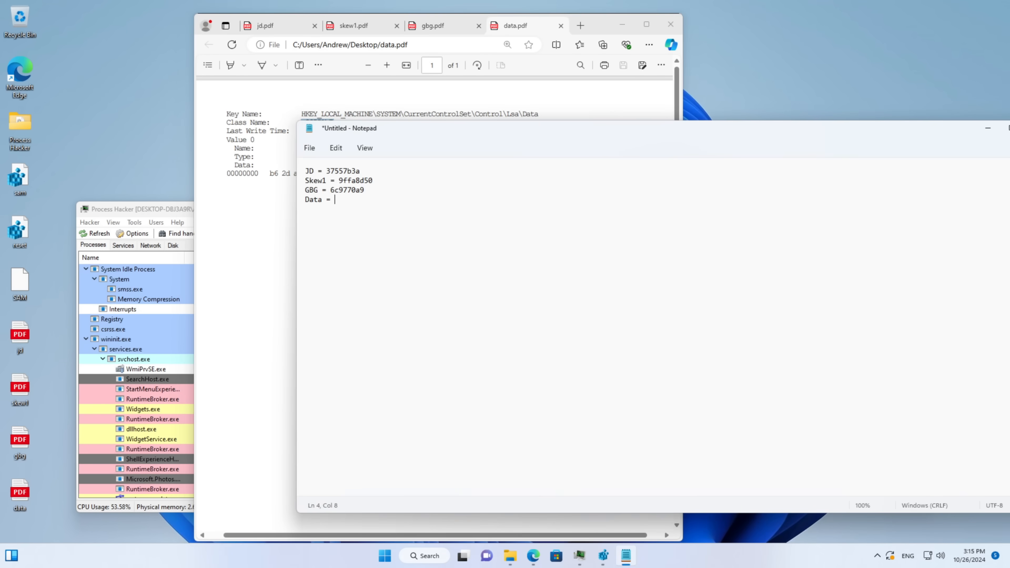
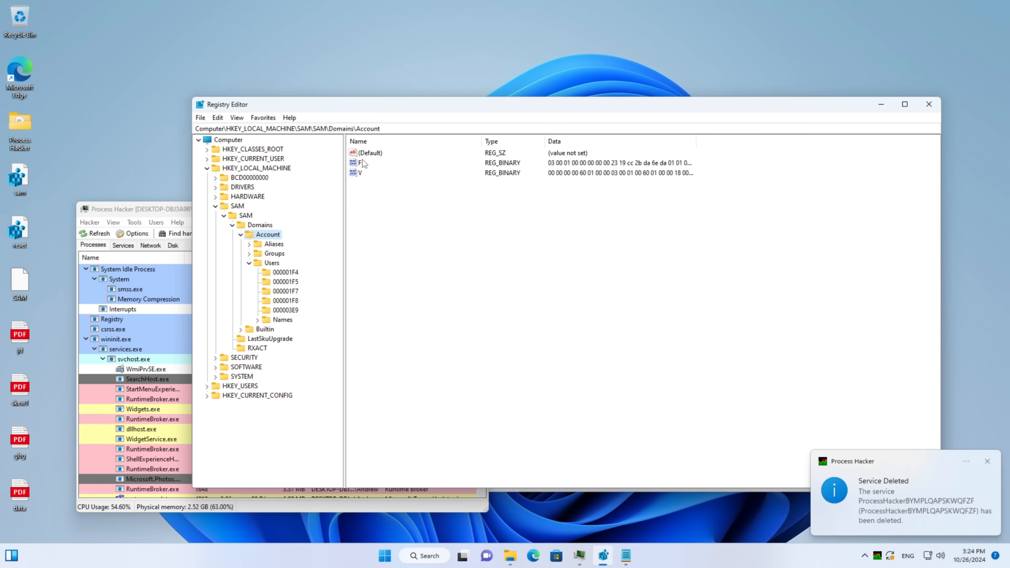
View the Account key's F value and user 000003E9's V value unchanged, then return to the SAM key.
{"action": "double_click", "coordinate": [359, 162]}
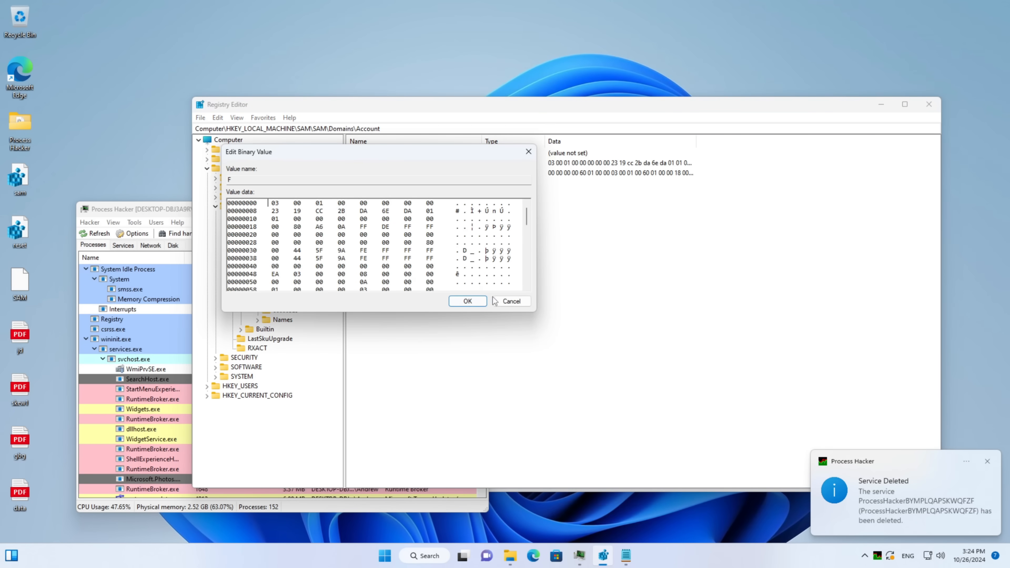
{"action": "left_click", "coordinate": [512, 301]}
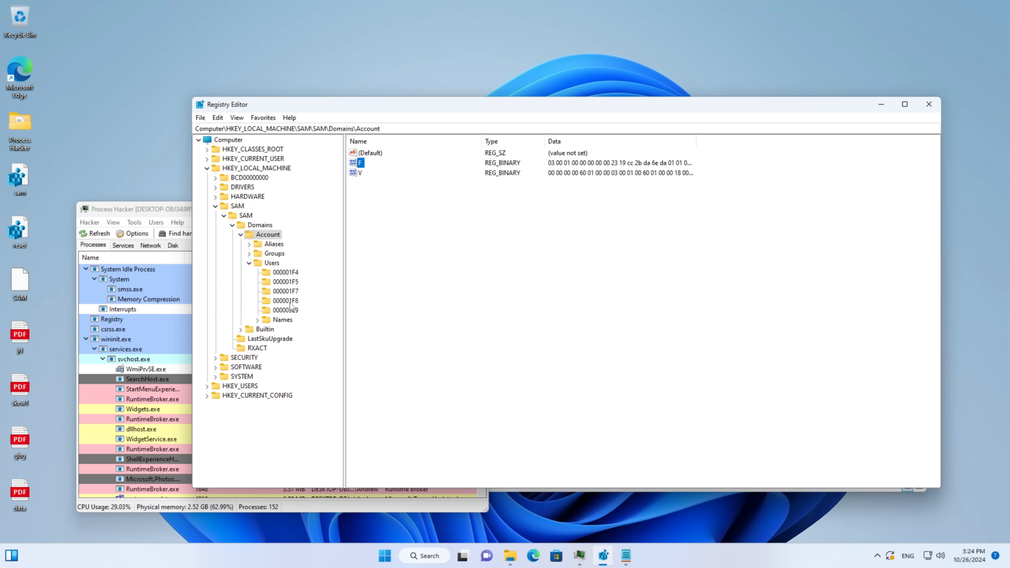
{"action": "left_click", "coordinate": [285, 310]}
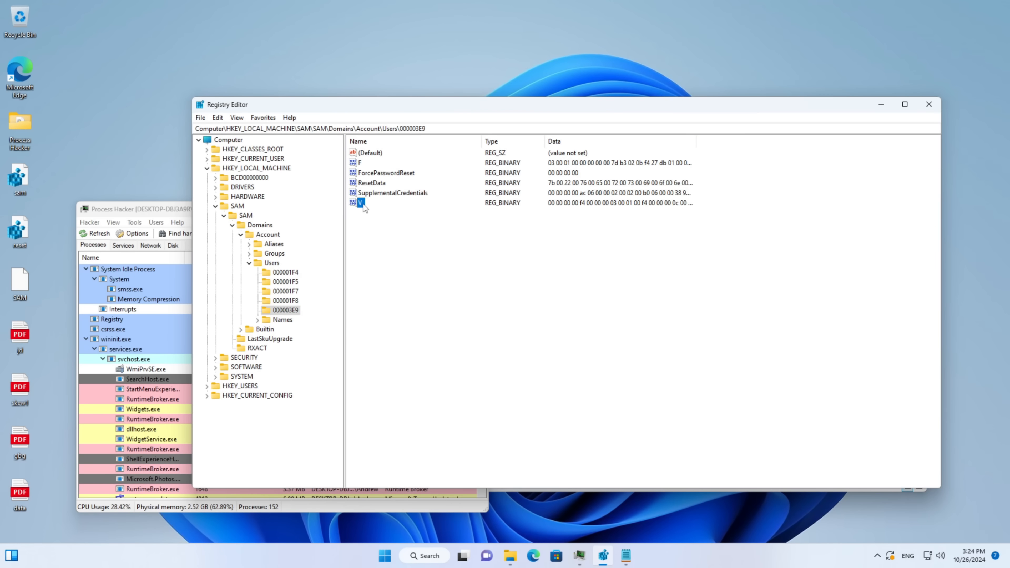
{"action": "double_click", "coordinate": [359, 203]}
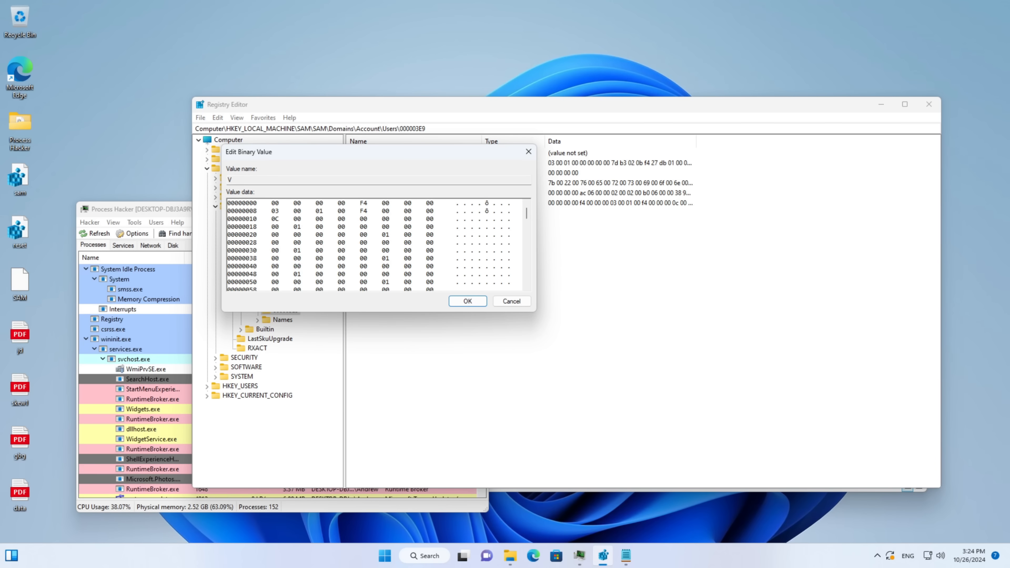
{"action": "left_click", "coordinate": [511, 301]}
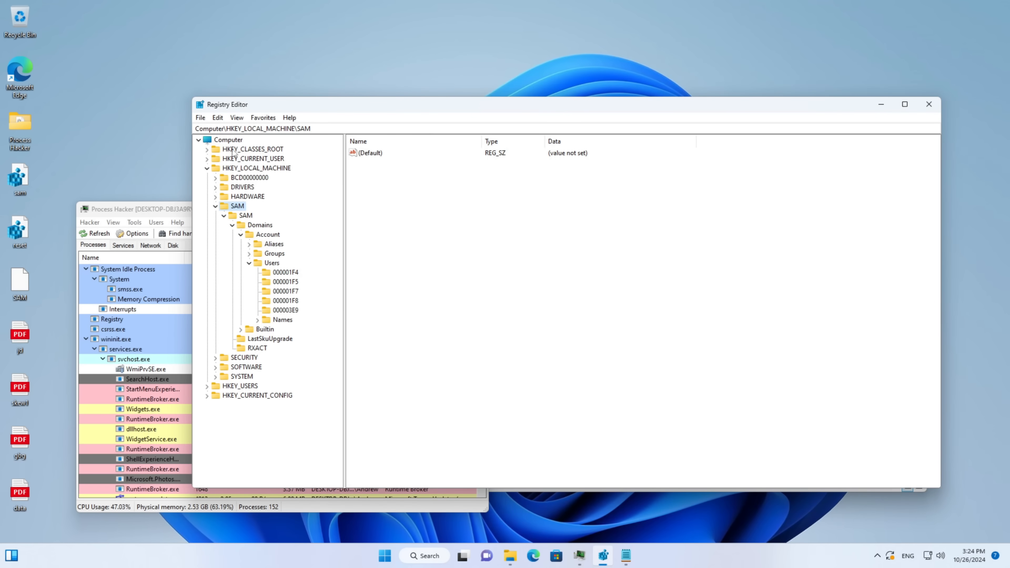
{"action": "left_click", "coordinate": [255, 168]}
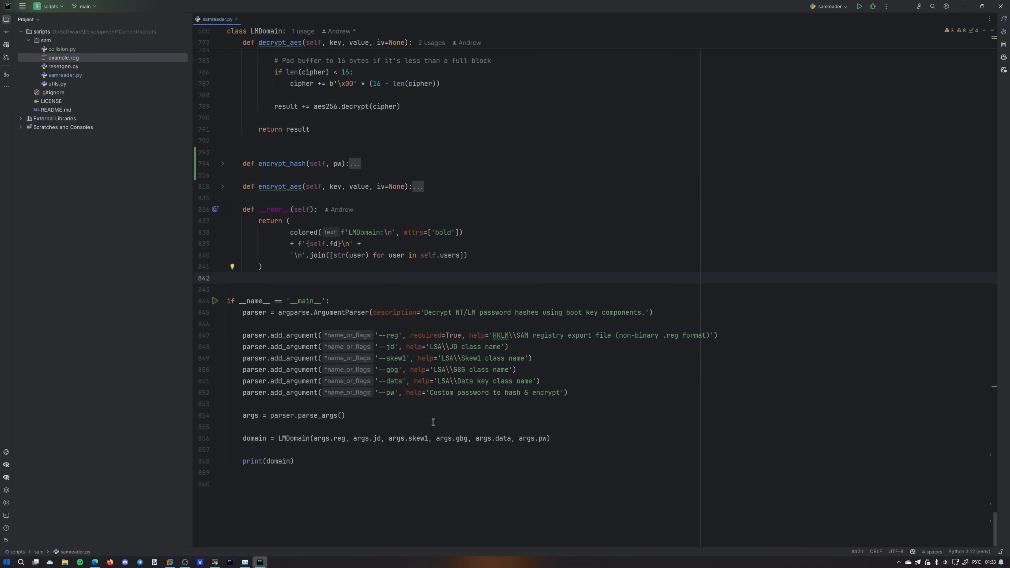
{"action": "double_click", "coordinate": [63, 58]}
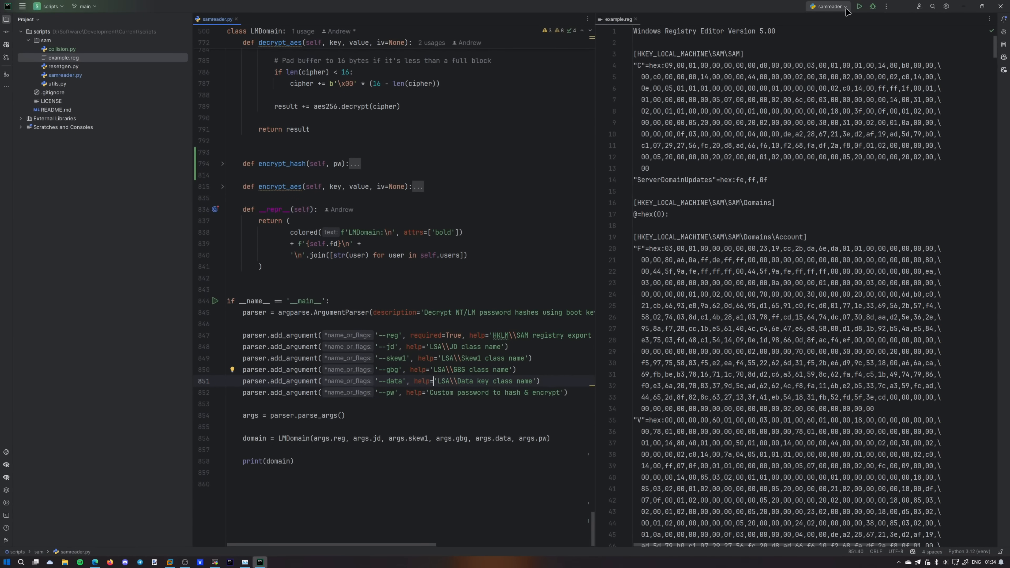
{"action": "left_click", "coordinate": [831, 8]}
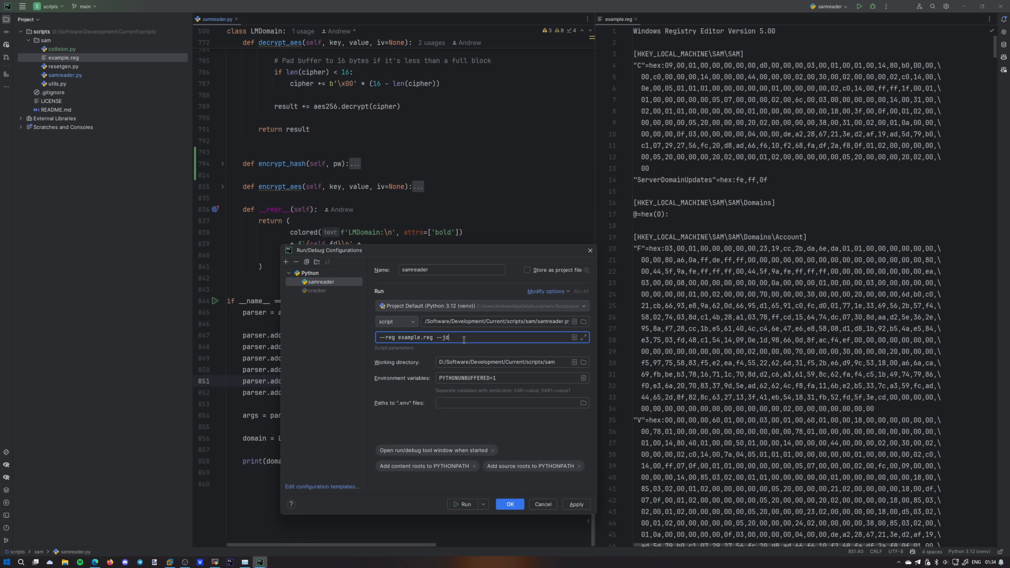
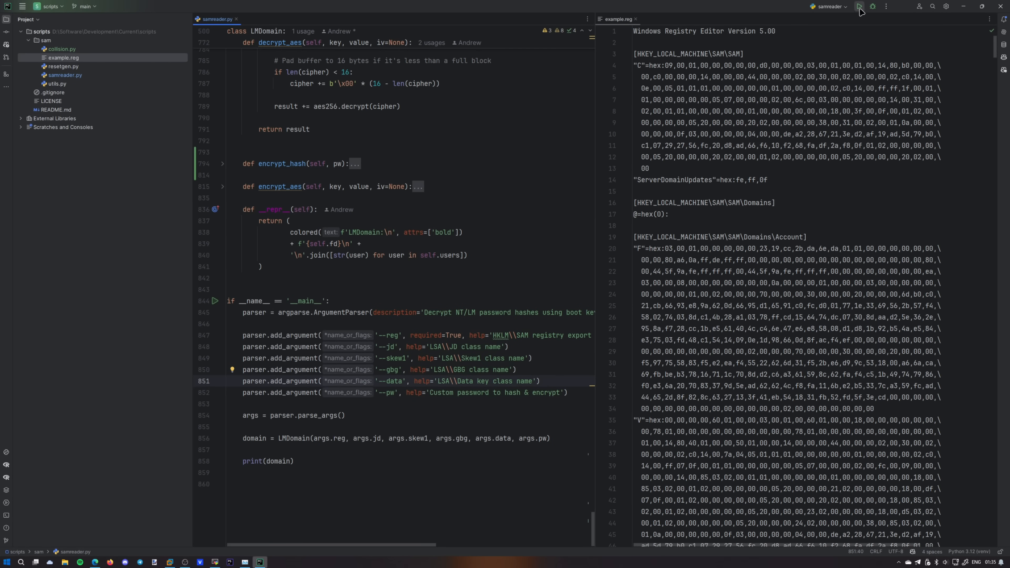
Run samreader and select the decrypted NT hash from the Run window output.
{"action": "left_click", "coordinate": [860, 7]}
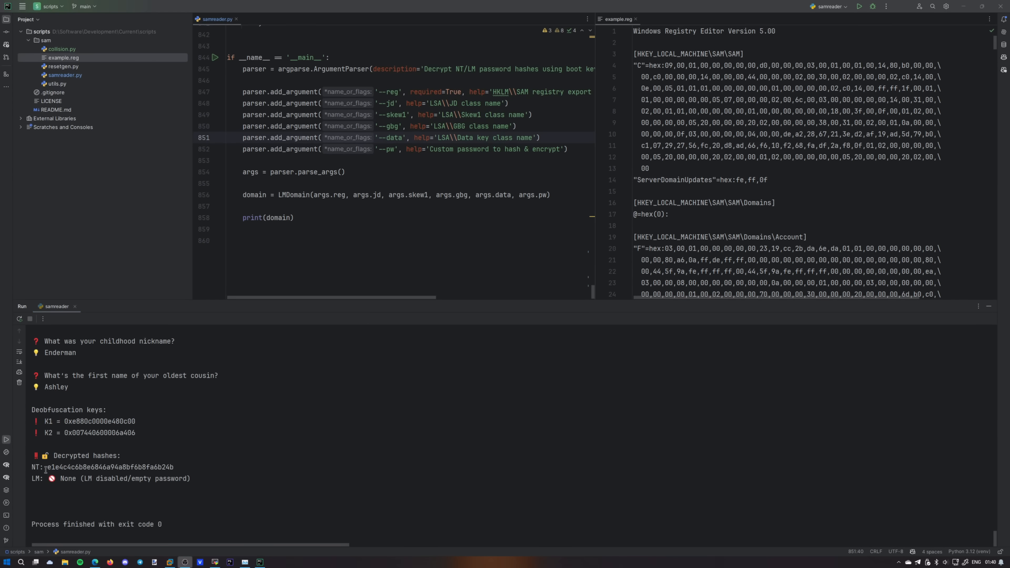
{"action": "double_click", "coordinate": [108, 467]}
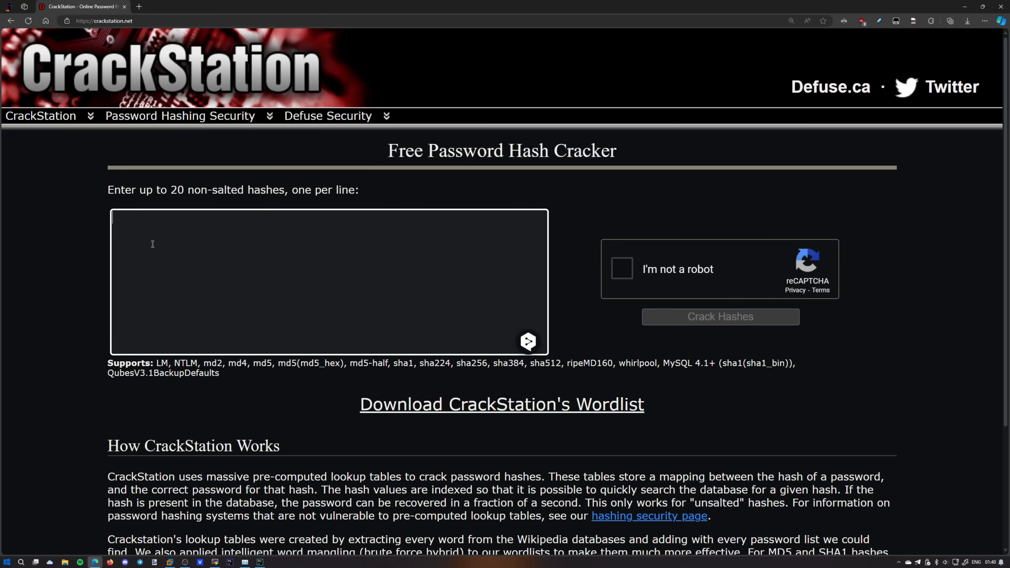
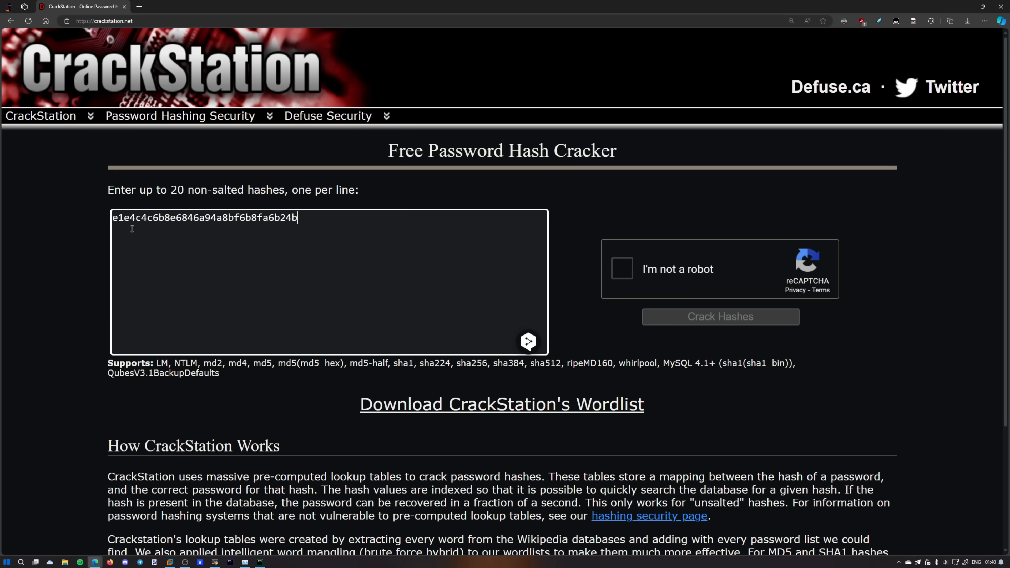
{"action": "left_click", "coordinate": [622, 269]}
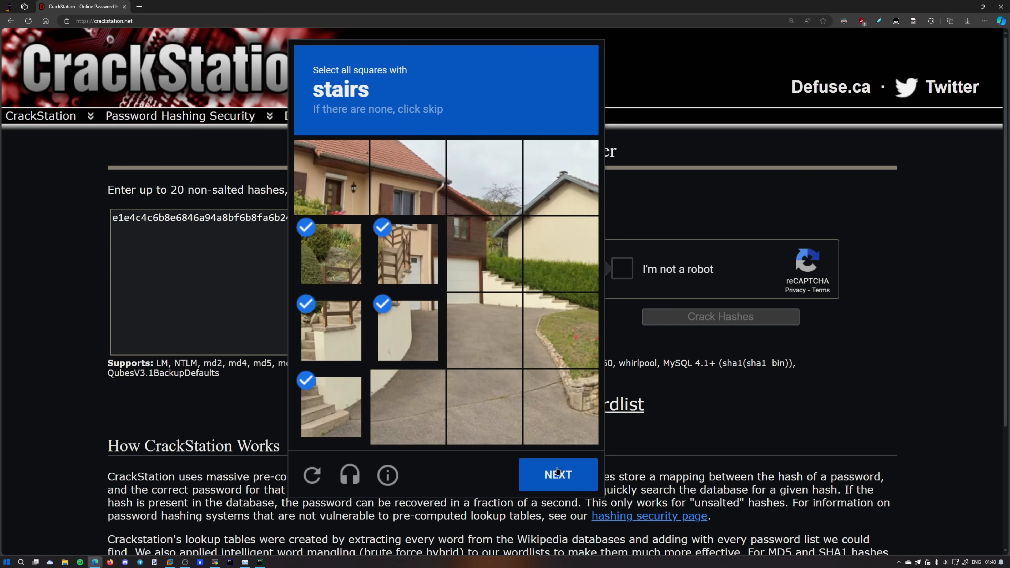
{"action": "left_click", "coordinate": [558, 474]}
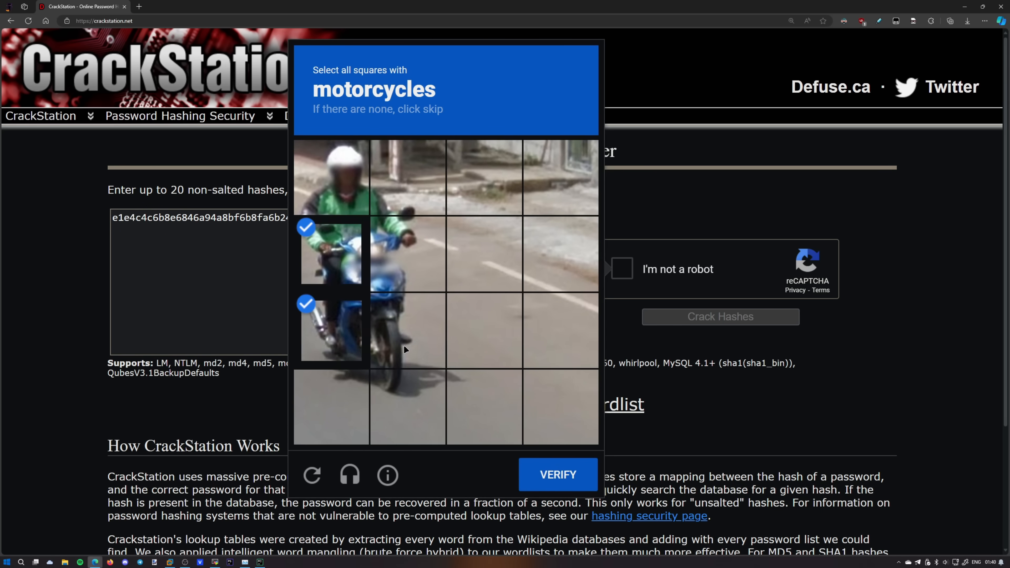
{"action": "left_click", "coordinate": [558, 475]}
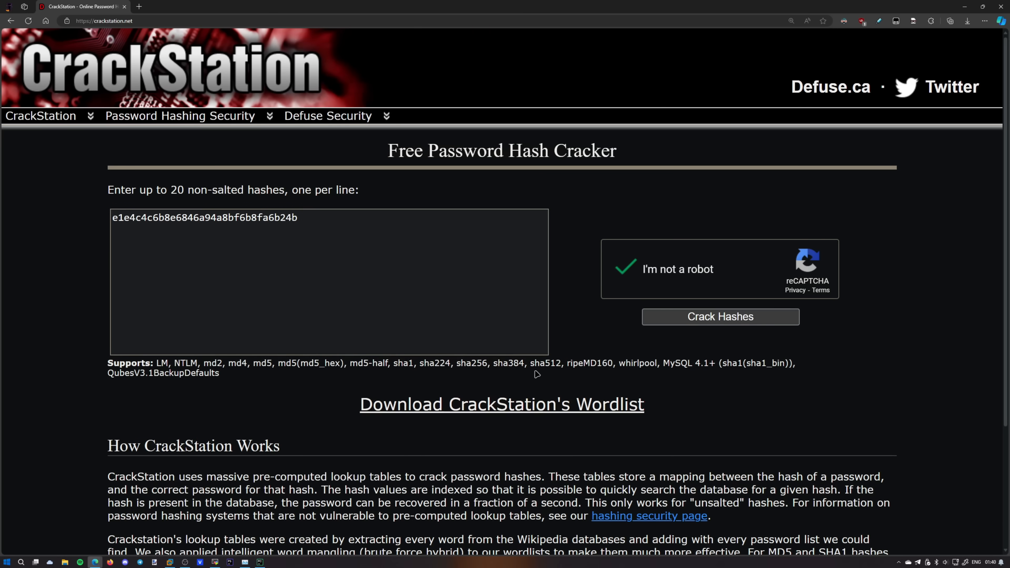
{"action": "left_click", "coordinate": [721, 316]}
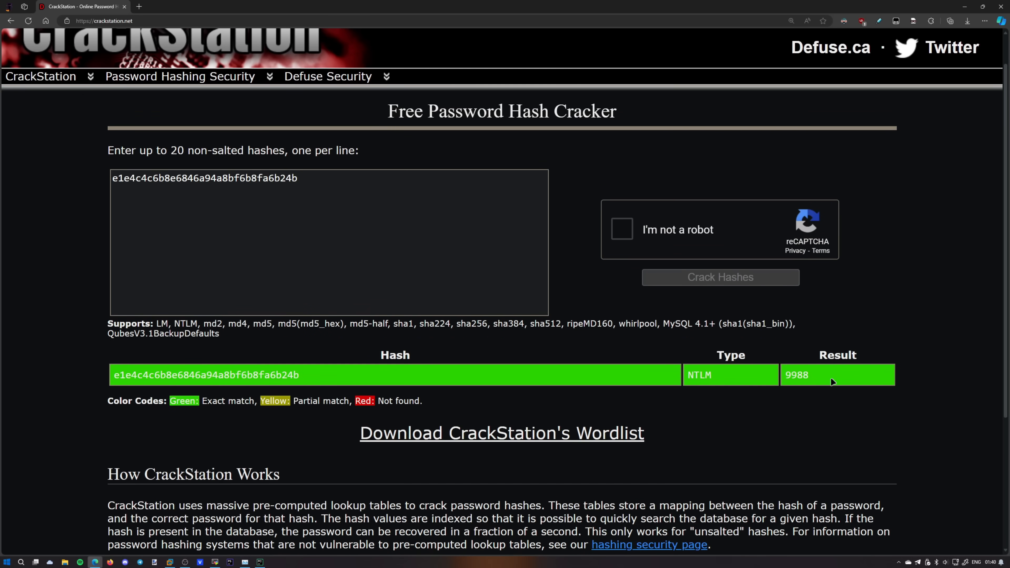
{"action": "double_click", "coordinate": [796, 375]}
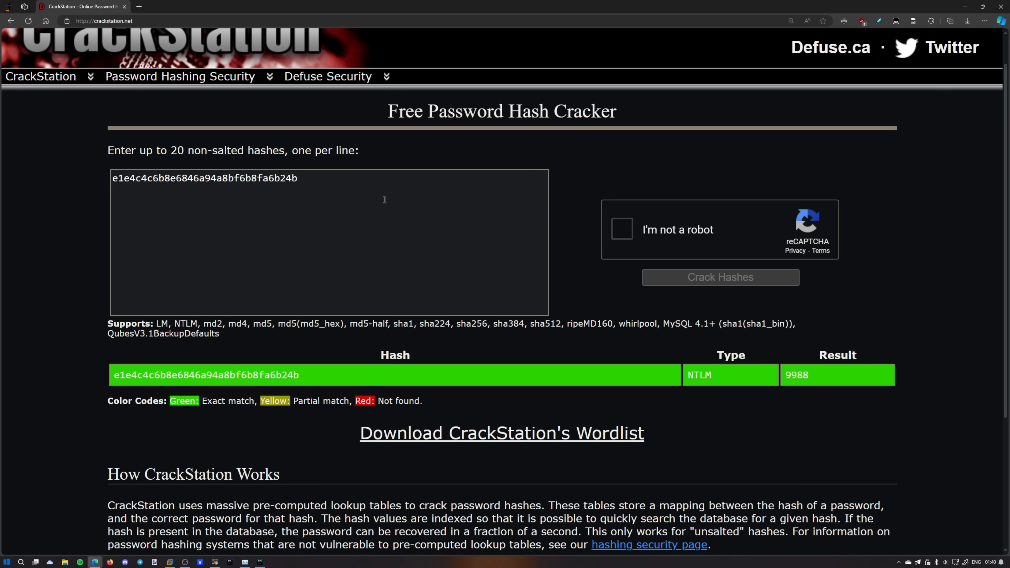
{"action": "mouse_move", "coordinate": [316, 354]}
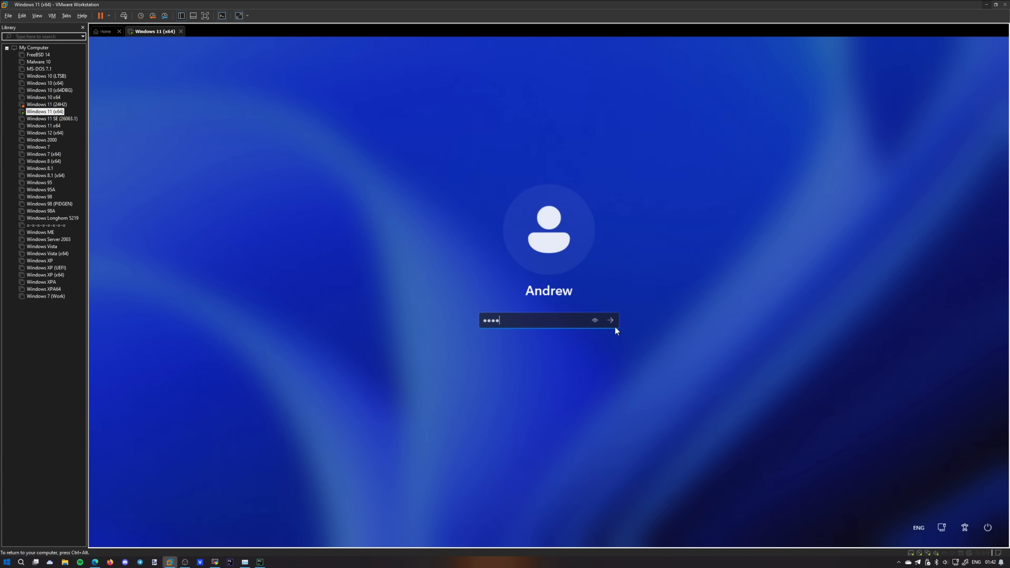
{"action": "left_click", "coordinate": [610, 320]}
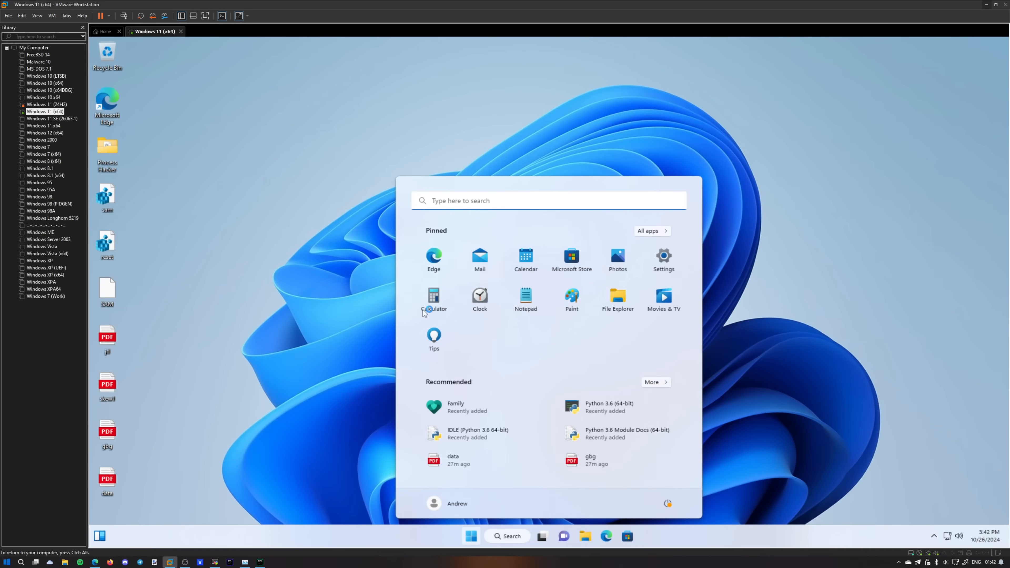
{"action": "mouse_move", "coordinate": [309, 334]}
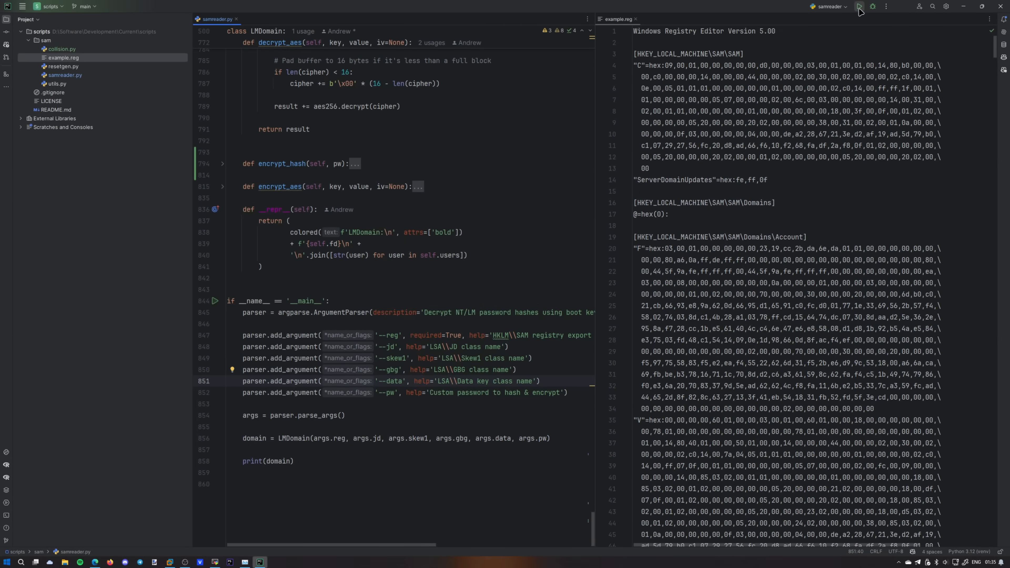
Re-run samreader and scroll through per-account details like DefaultAccount and WDAGUtilityAccount.
{"action": "left_click", "coordinate": [860, 7]}
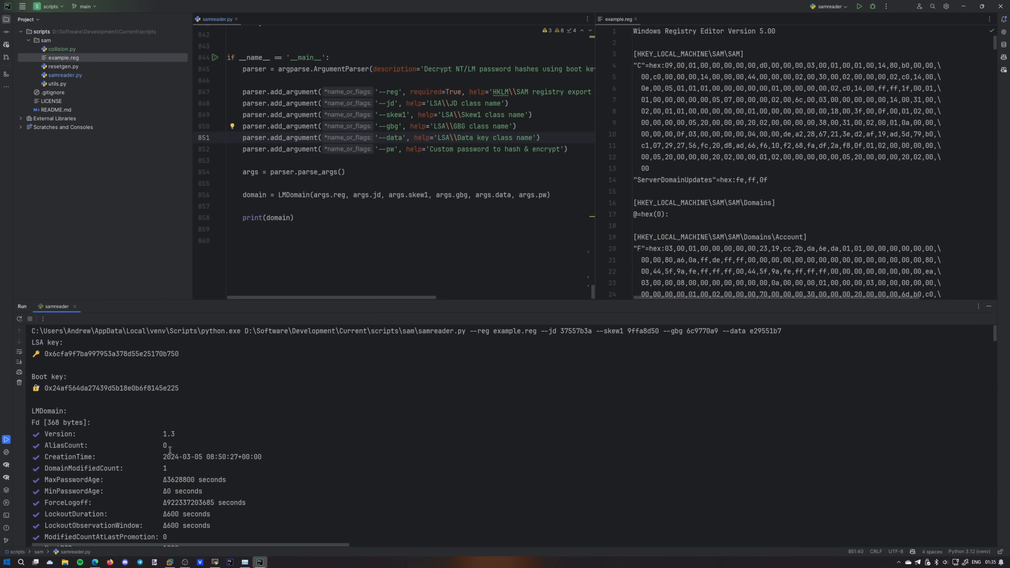
{"action": "mouse_move", "coordinate": [242, 395]}
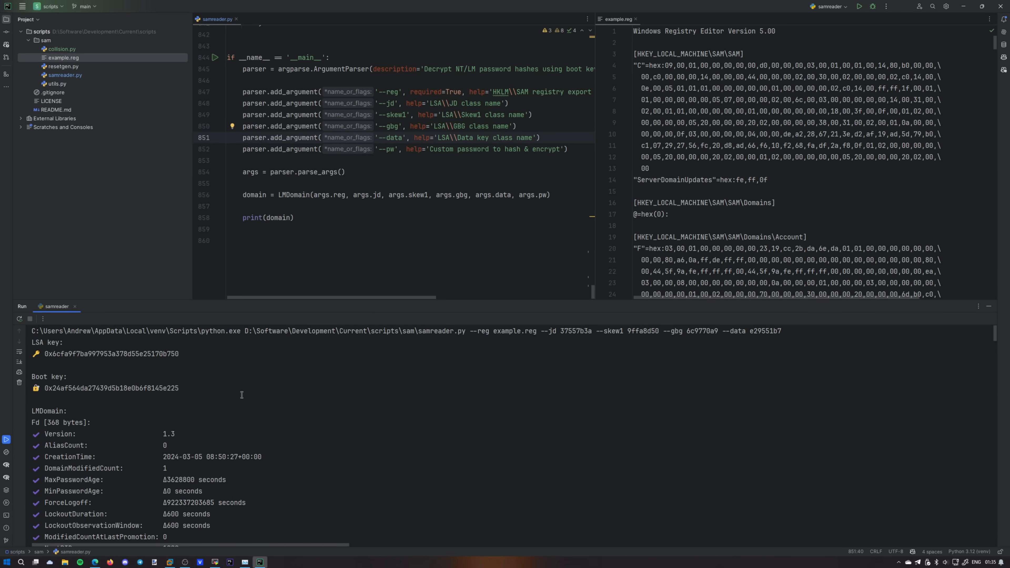
{"action": "scroll", "scroll_direction": "down", "scroll_amount": 3}
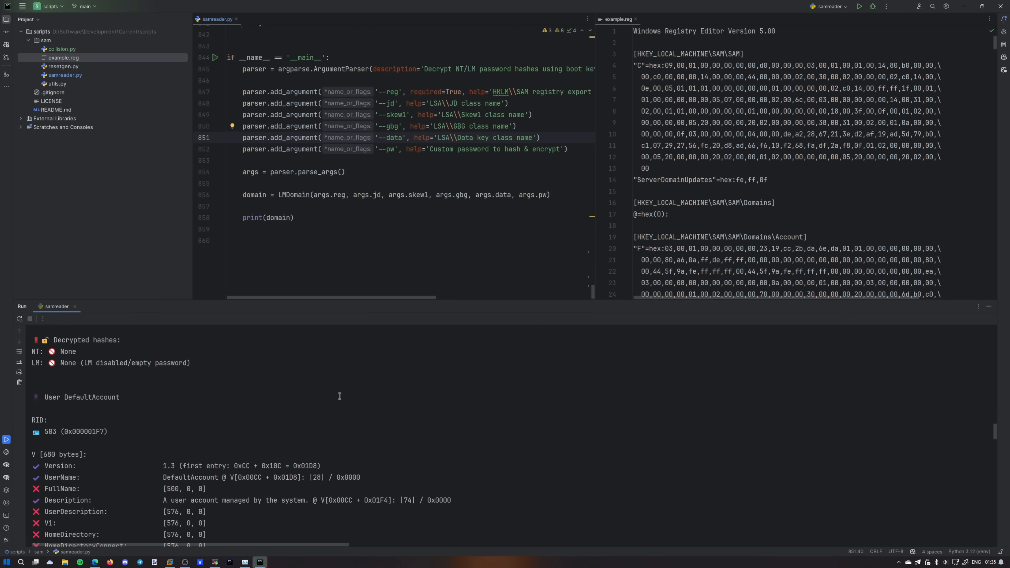
{"action": "scroll", "scroll_direction": "down", "scroll_amount": 3}
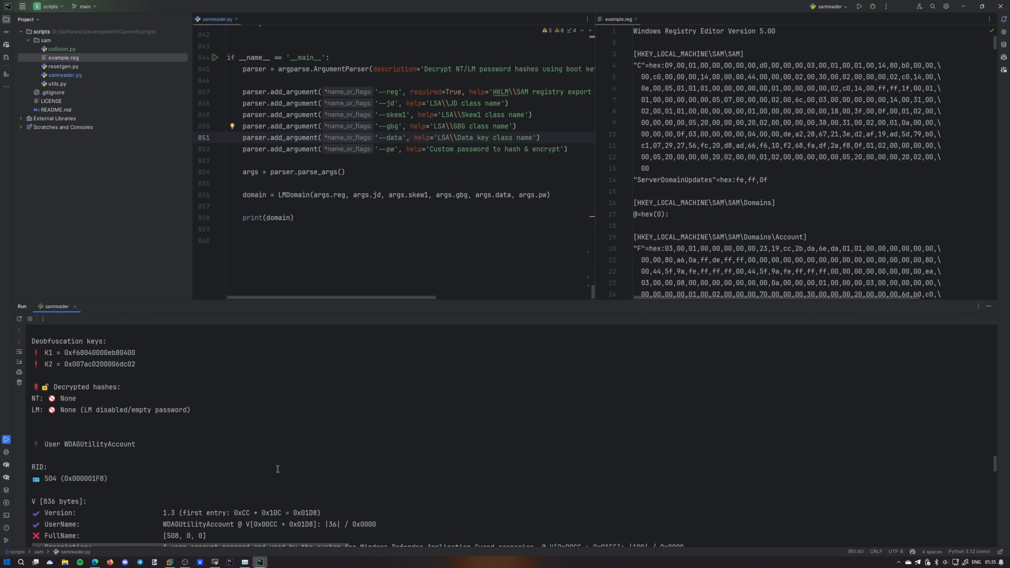
{"action": "scroll", "scroll_direction": "down", "scroll_amount": 3}
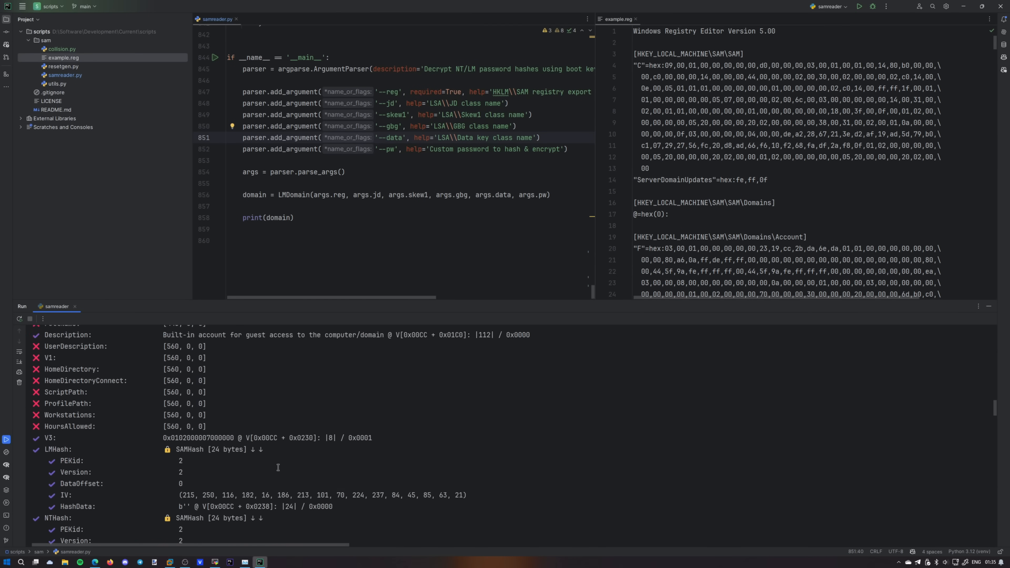
{"action": "scroll", "scroll_direction": "down", "scroll_amount": 3}
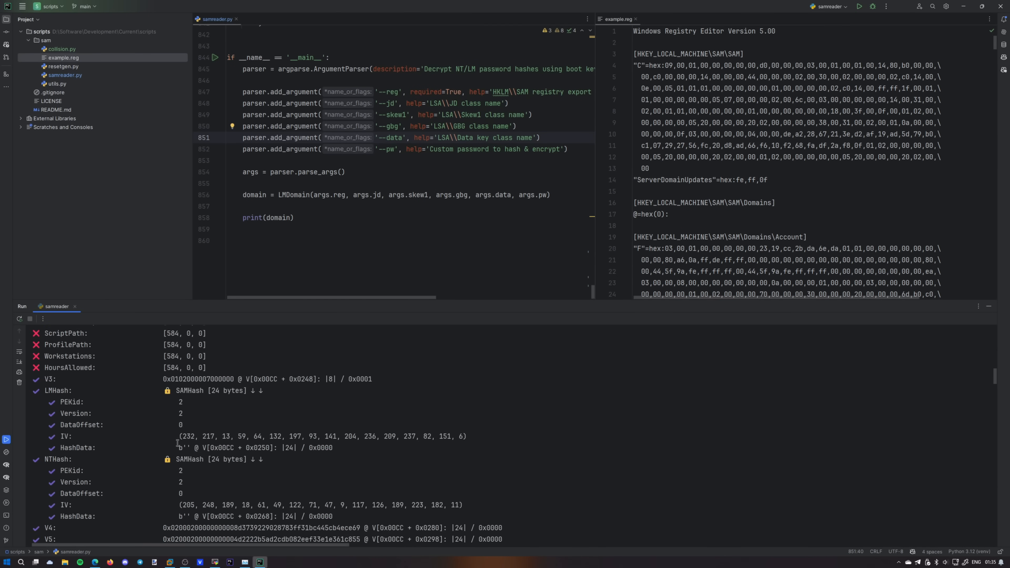